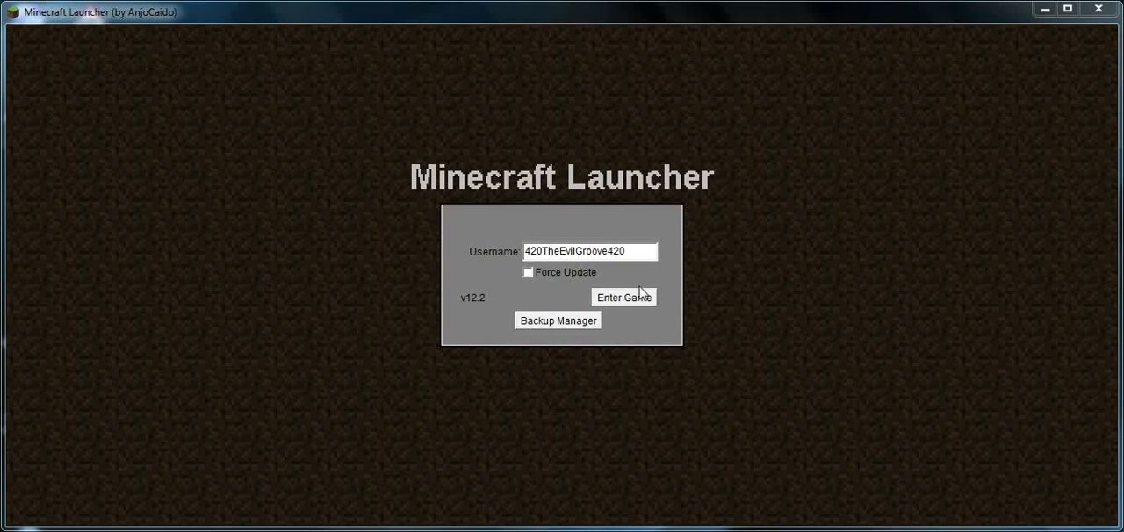
mouse_move(618, 309)
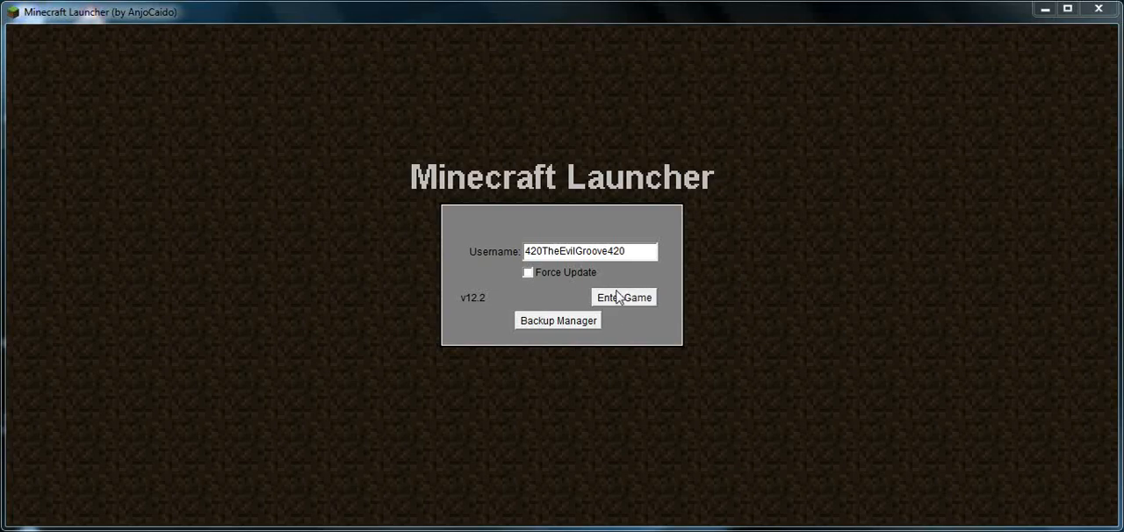
Launch Minecraft from the launcher through the Mojang splash to Select World.
click(623, 297)
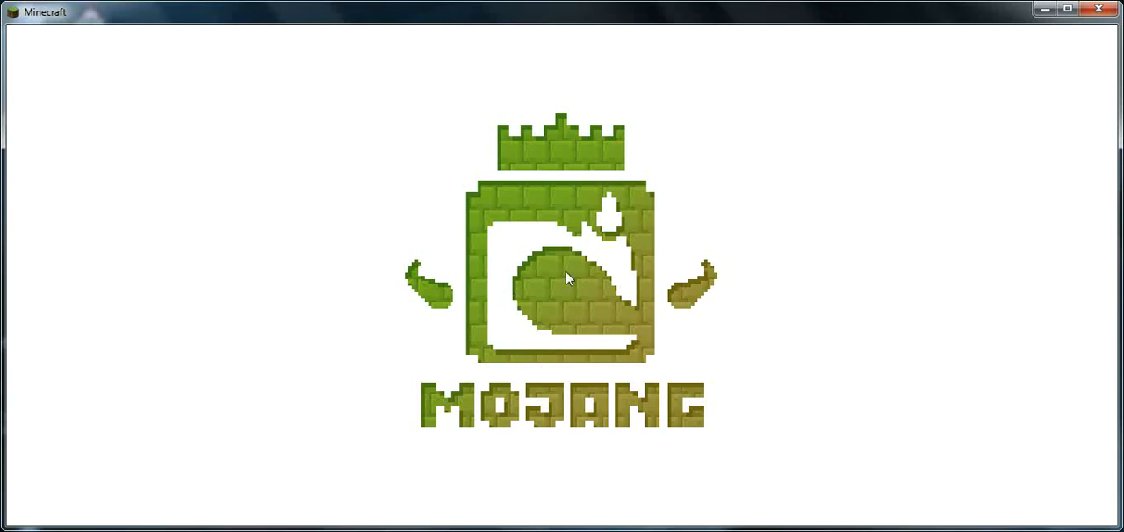
mouse_move(566, 279)
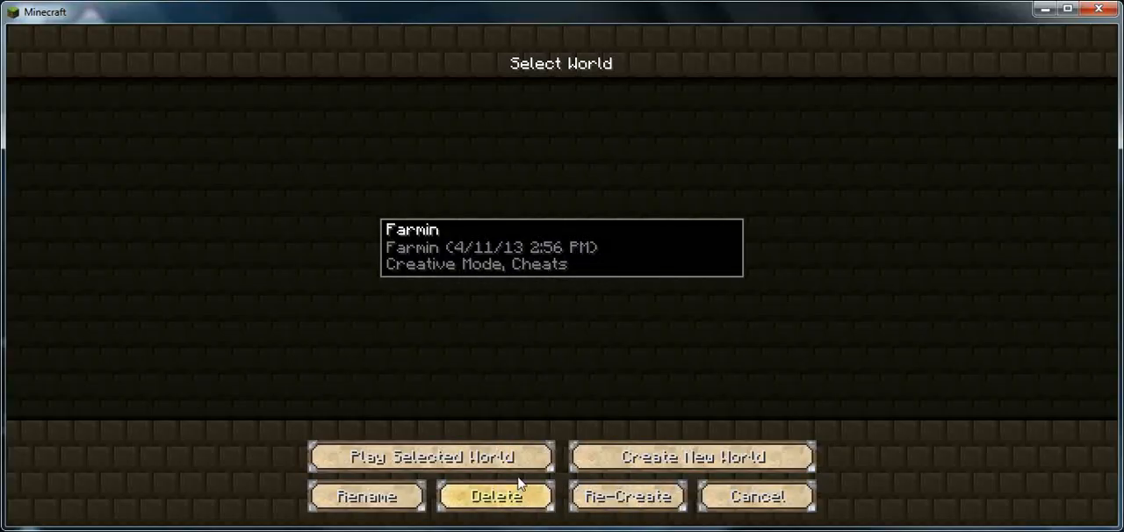
Load the Farmin world, tour the purple wool church, then pause.
click(430, 457)
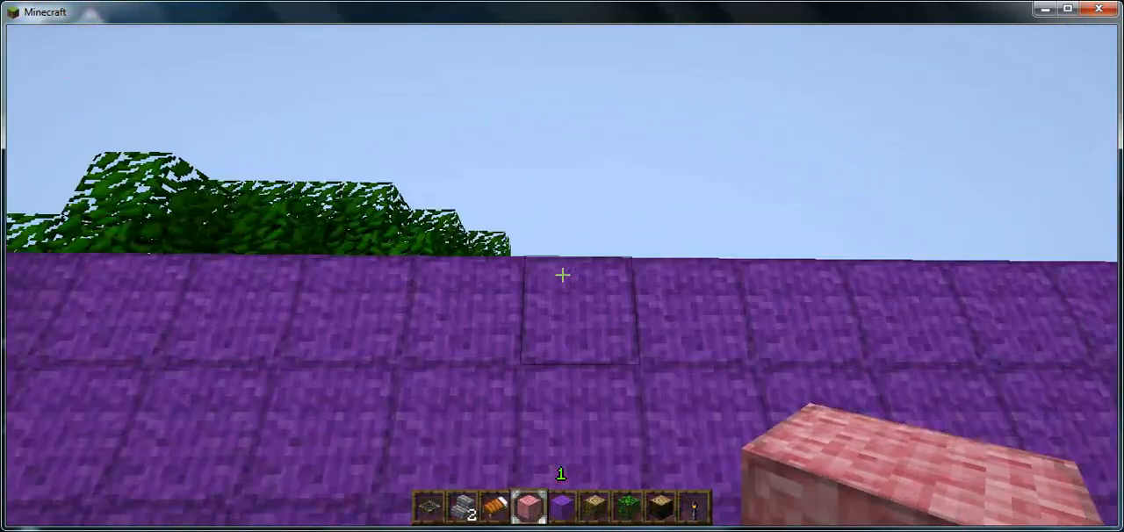
mouse_move(562, 275)
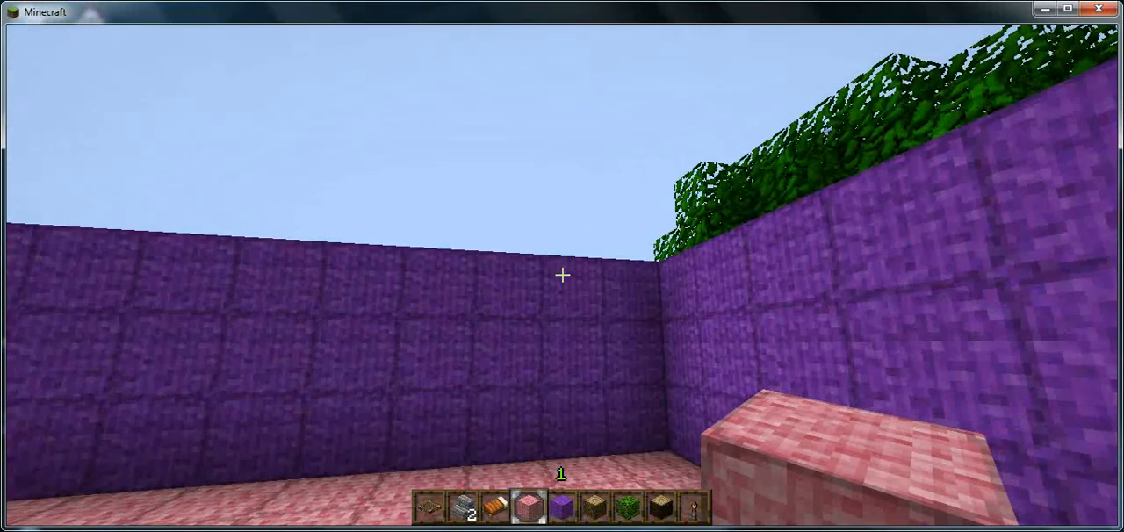
mouse_move(562, 275)
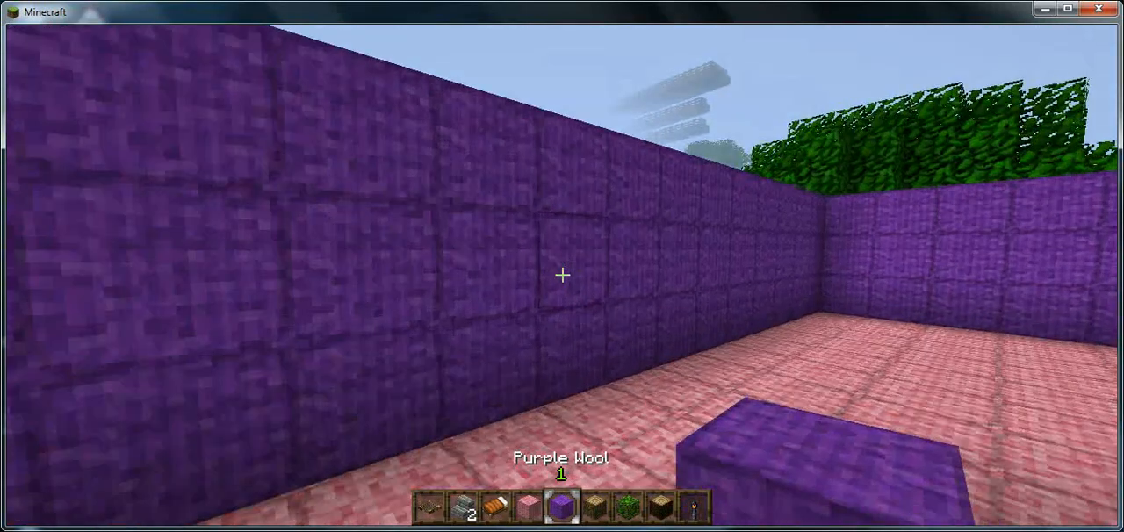
mouse_move(562, 275)
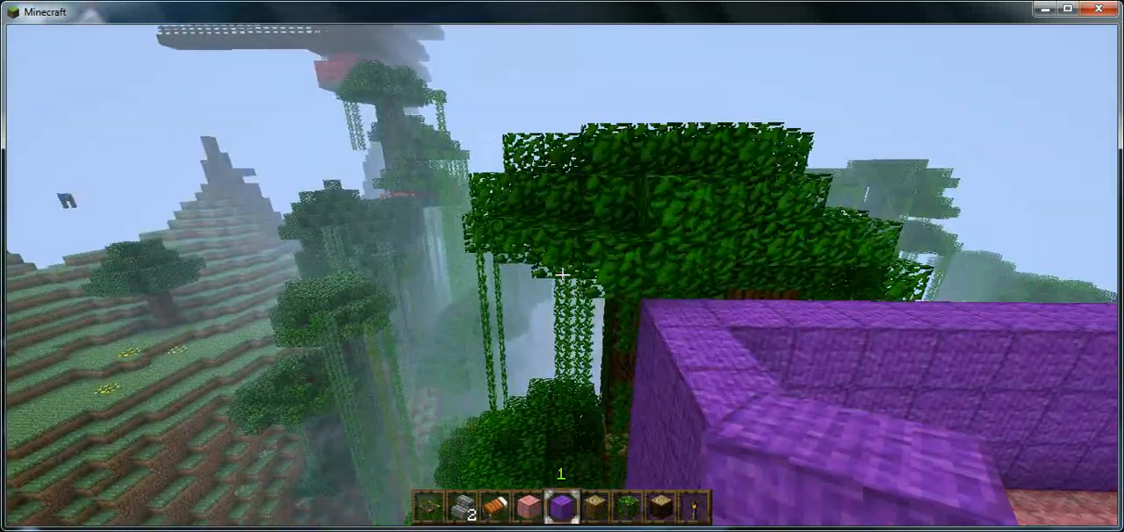
mouse_move(562, 272)
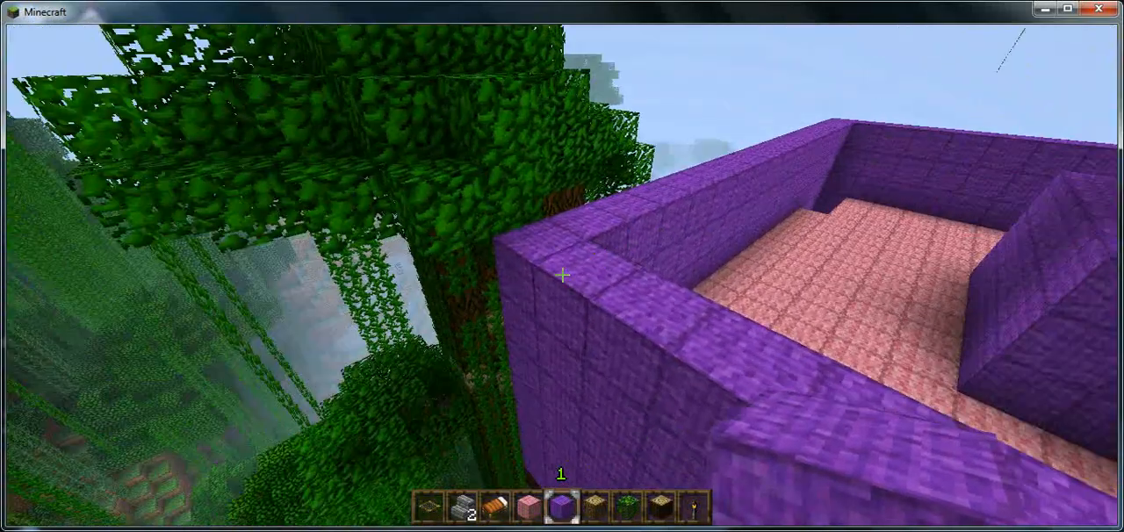
mouse_move(561, 274)
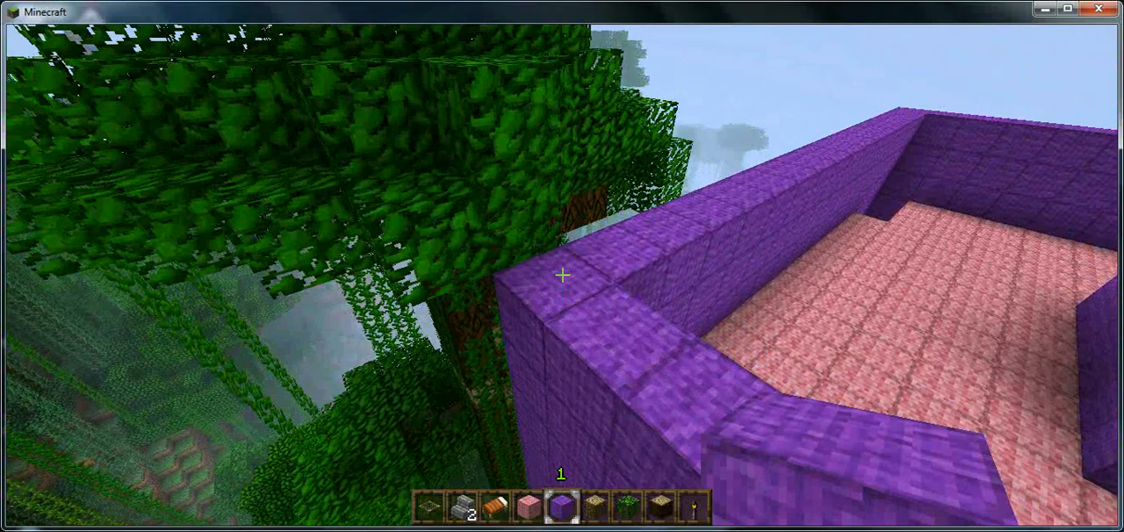
mouse_move(562, 274)
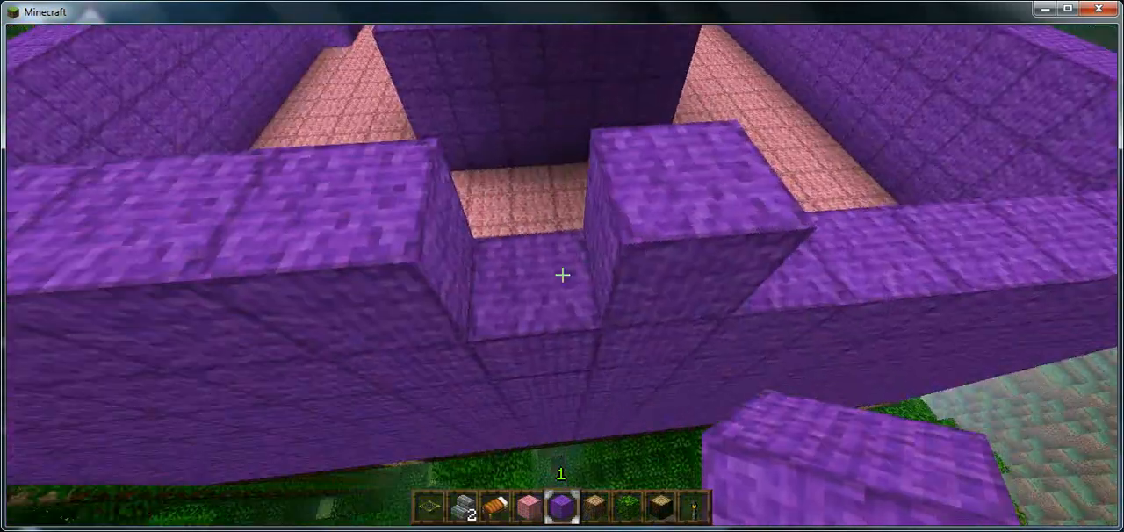
mouse_move(562, 274)
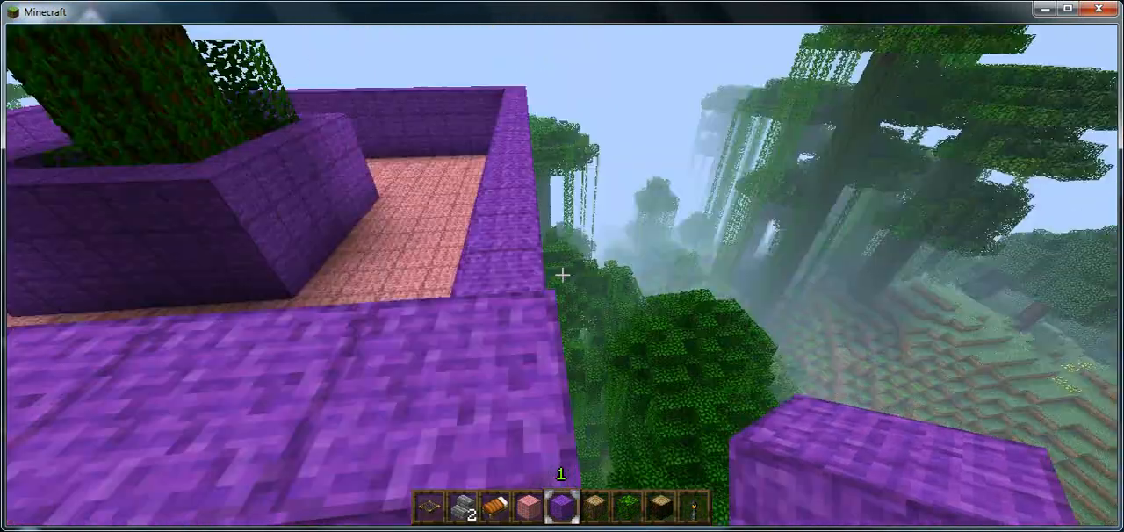
mouse_move(562, 275)
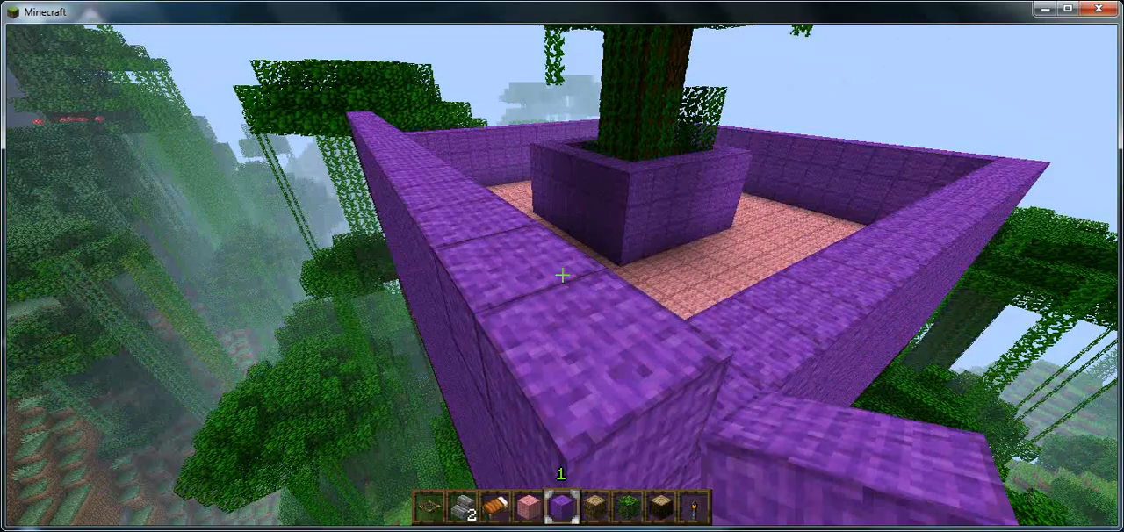
key(Escape)
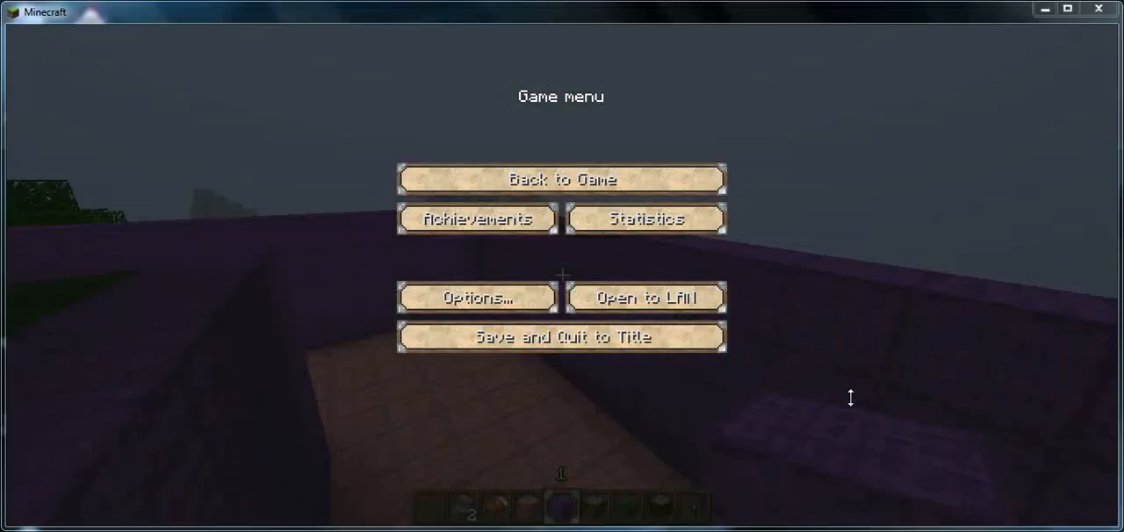
mouse_move(646, 179)
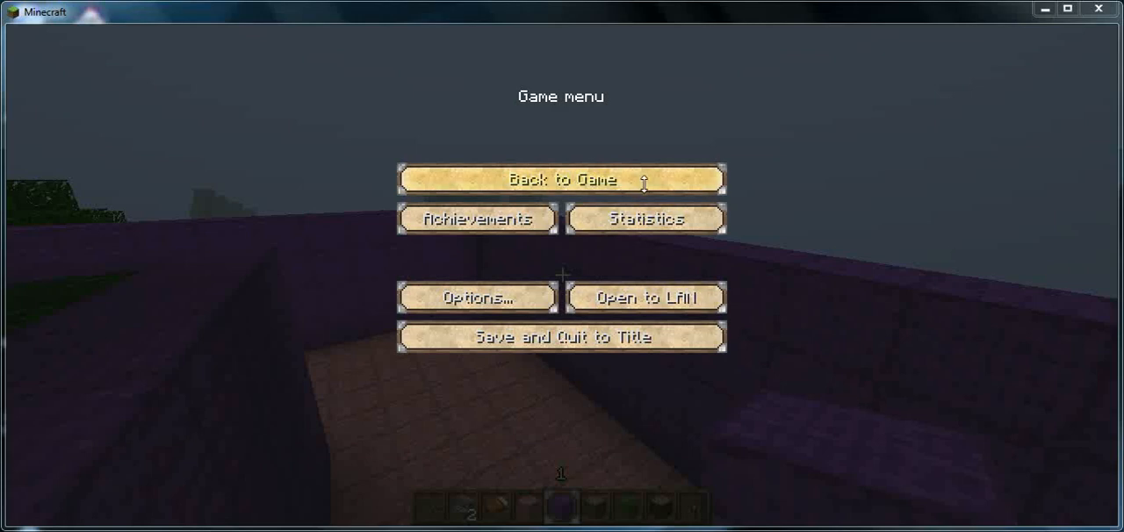
Resume play and fly along the top of the purple wool walls.
click(559, 179)
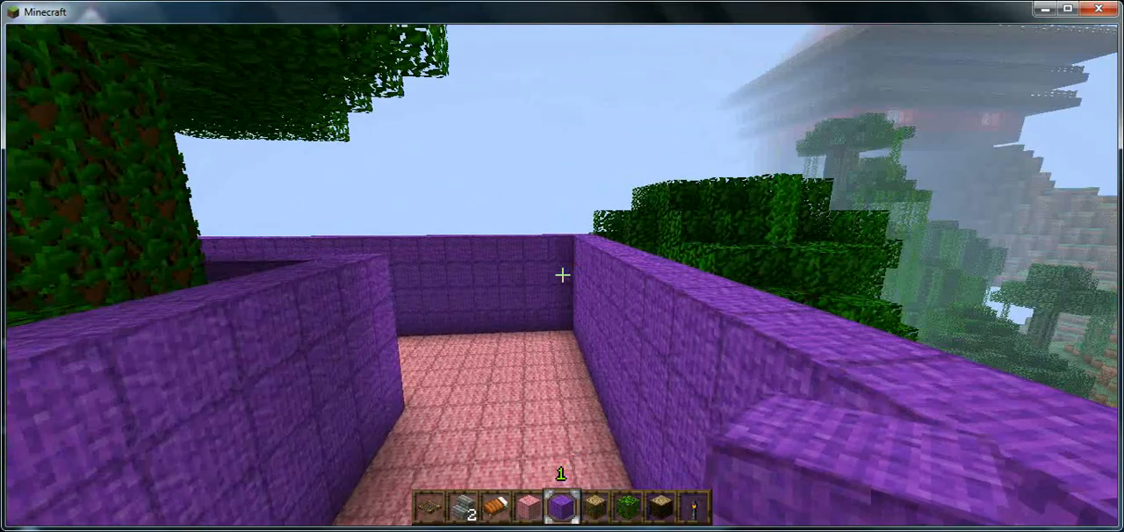
mouse_move(562, 274)
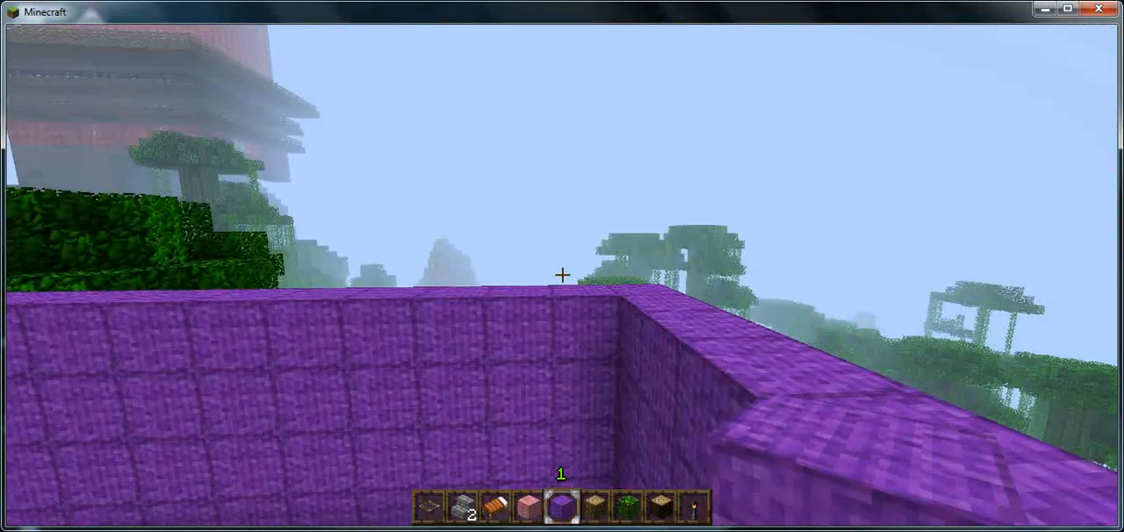
mouse_move(562, 275)
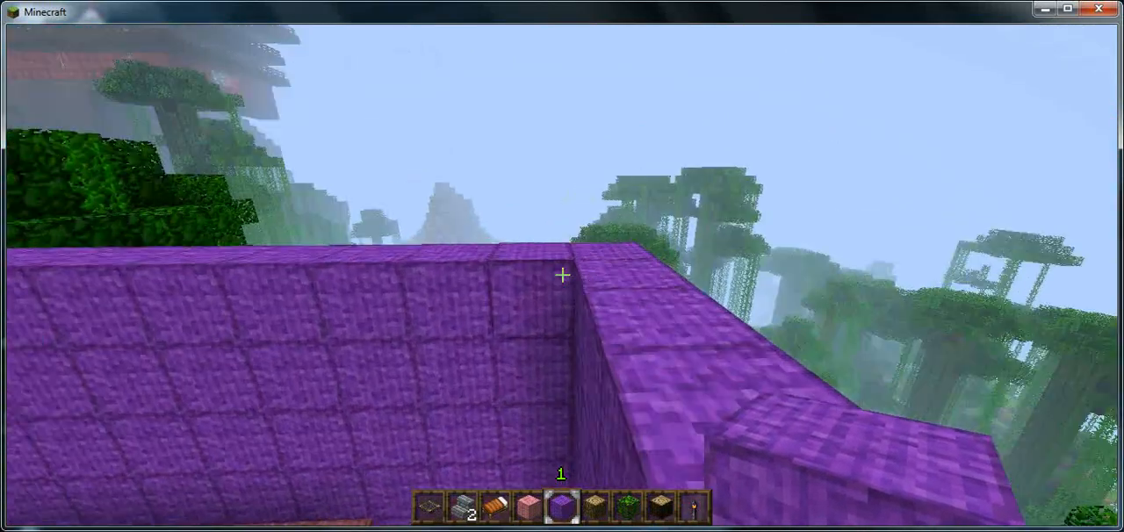
Place purple wool blocks in rising steps atop the church's end wall.
click(562, 275)
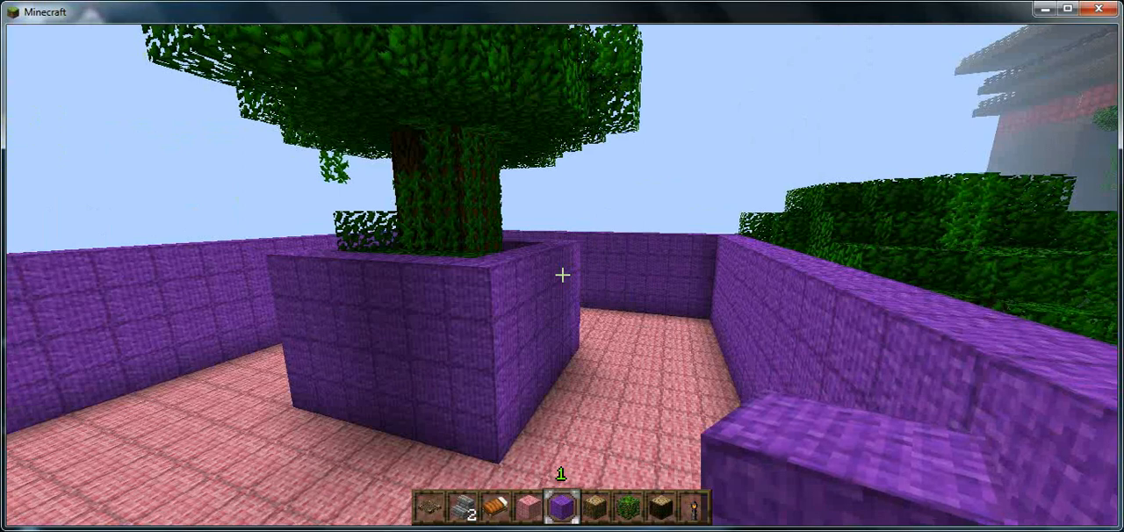
mouse_move(562, 263)
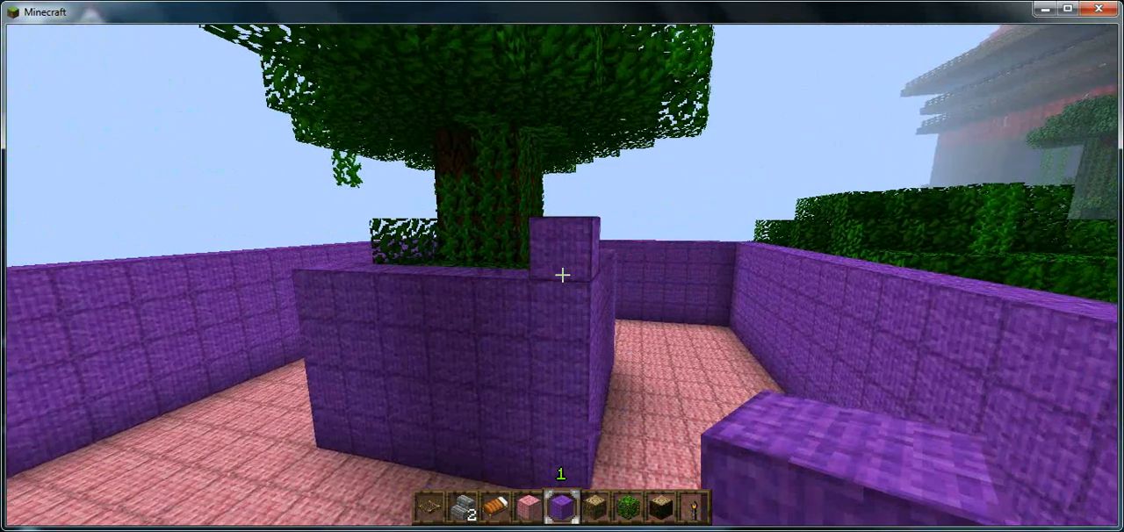
mouse_move(562, 175)
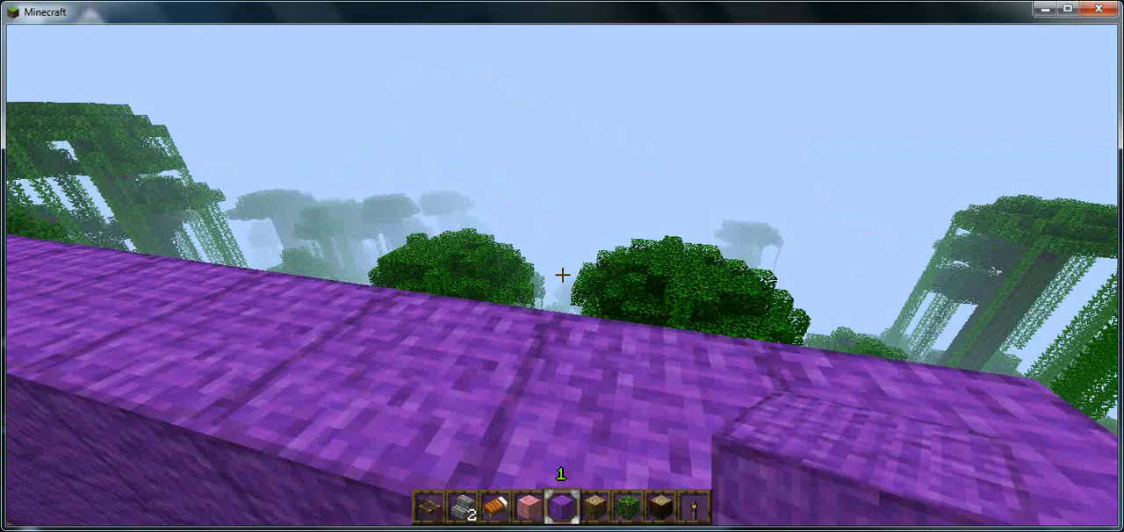
mouse_move(562, 275)
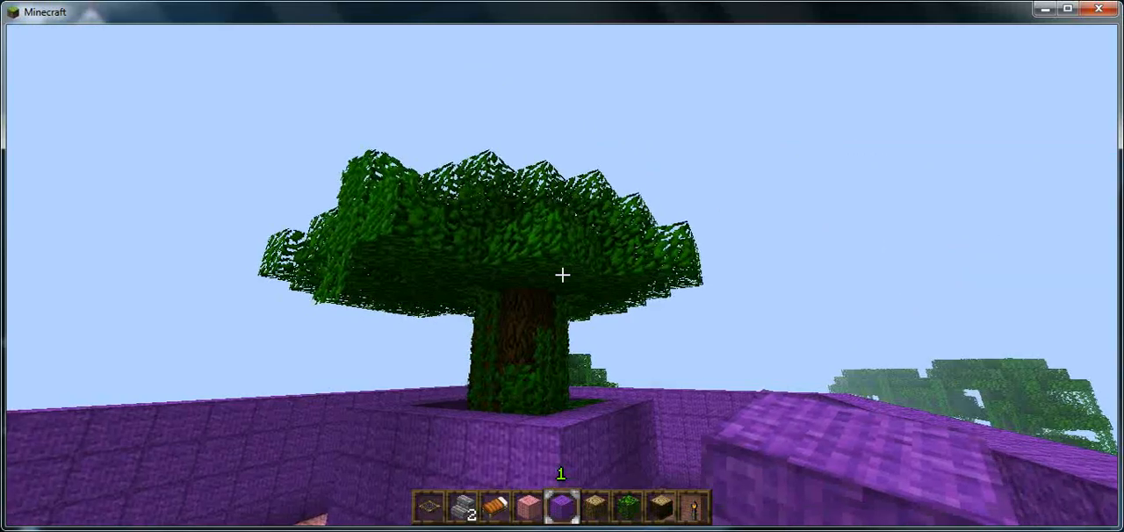
mouse_move(562, 275)
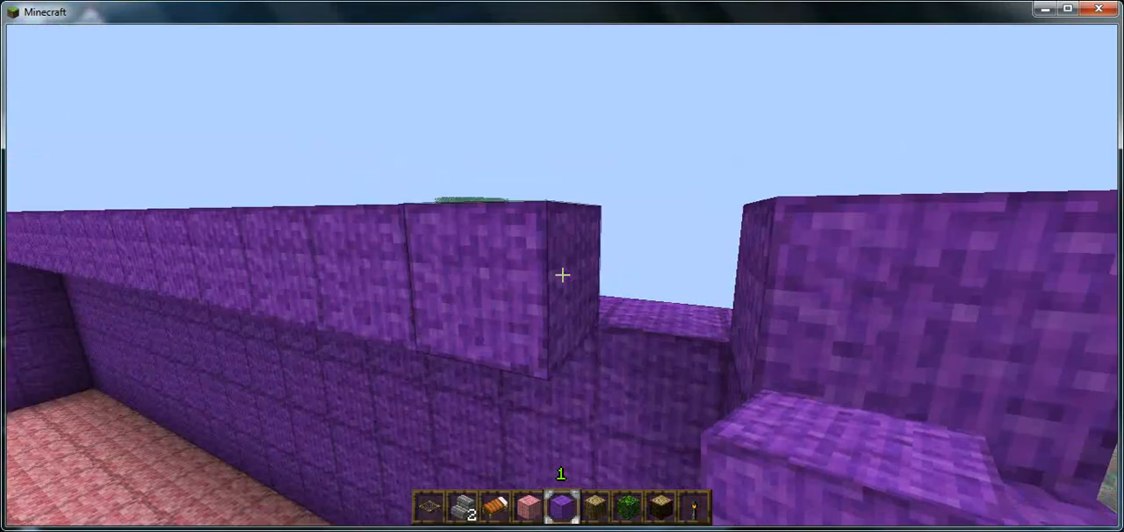
mouse_move(561, 275)
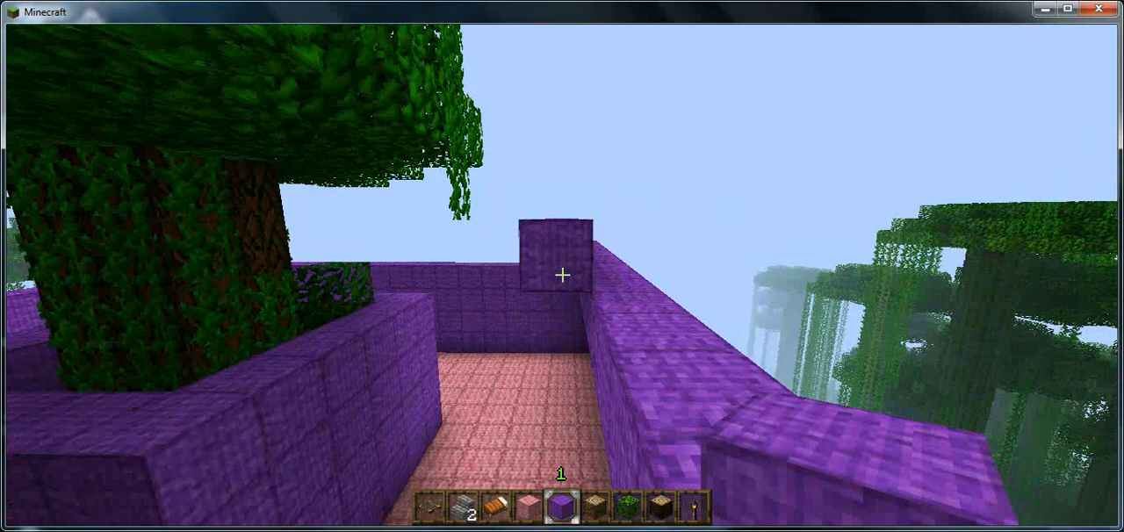
mouse_move(562, 275)
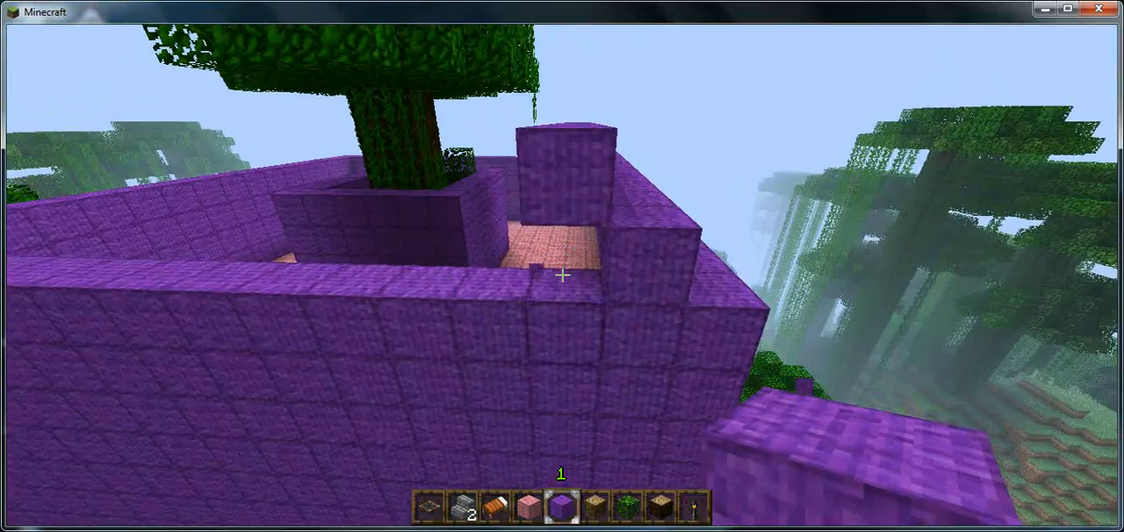
mouse_move(562, 275)
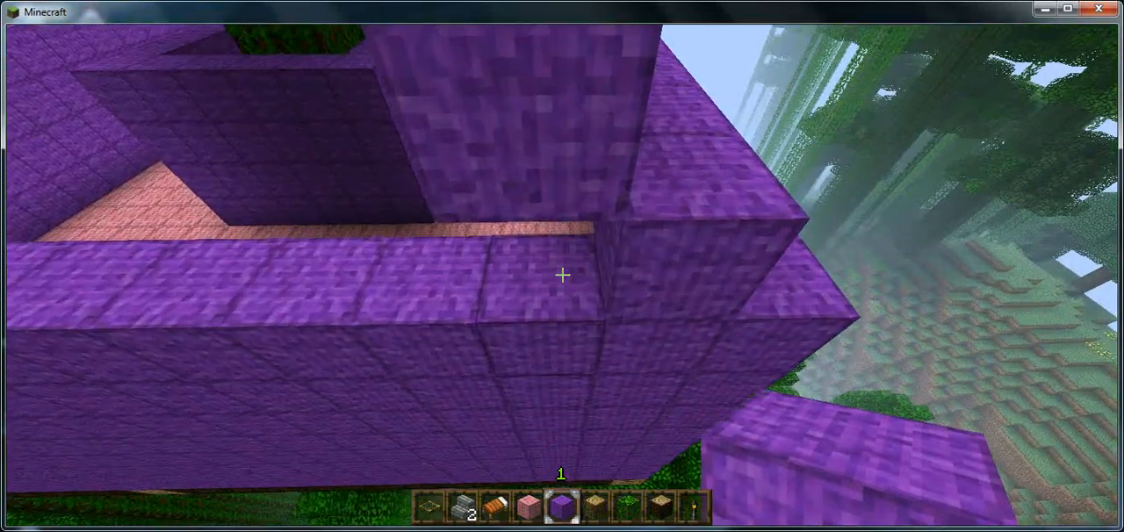
mouse_move(562, 275)
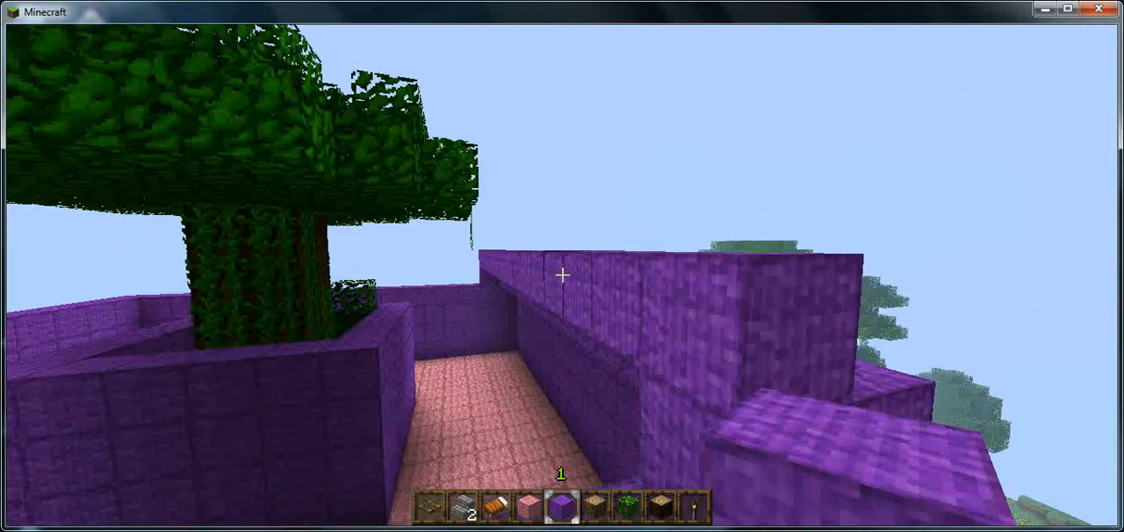
mouse_move(561, 275)
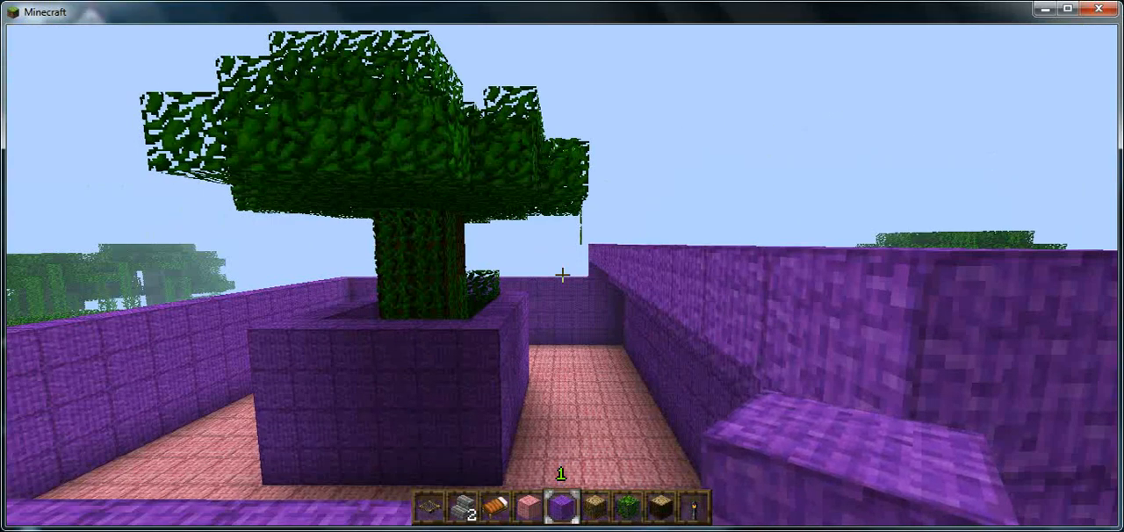
mouse_move(562, 274)
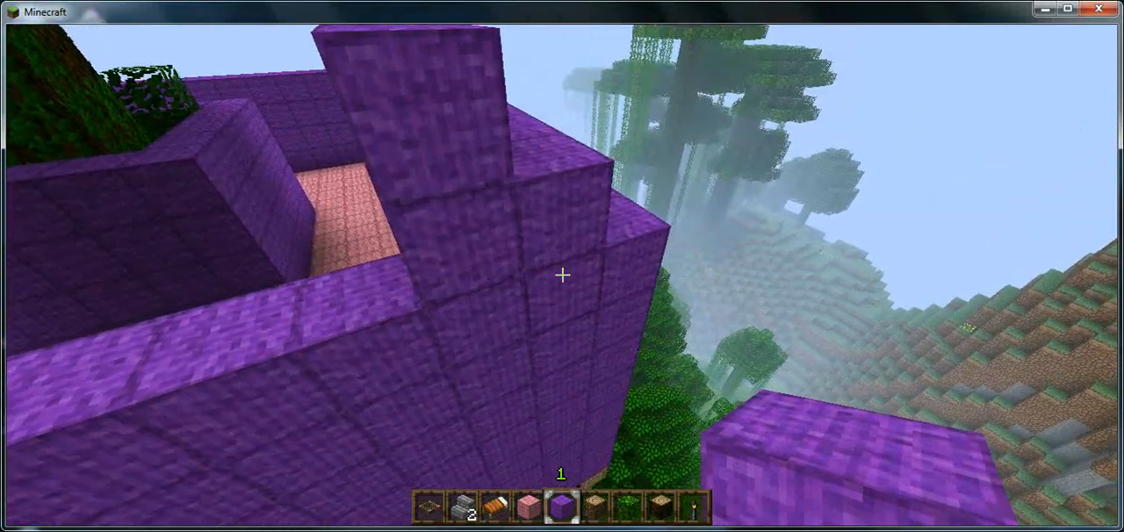
Top a wall corner with a purple wool block, pausing and resuming twice.
key(Escape)
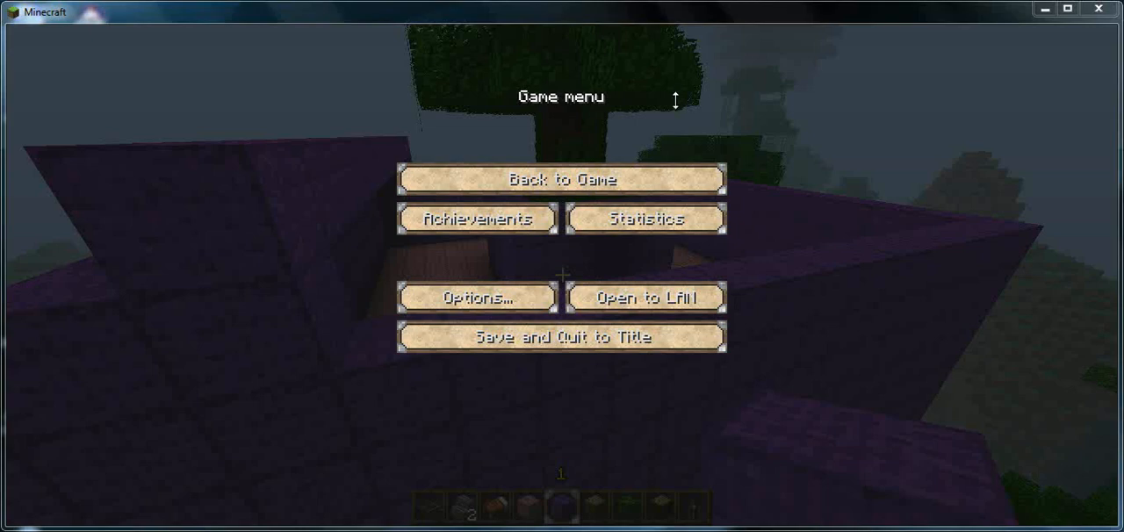
click(560, 179)
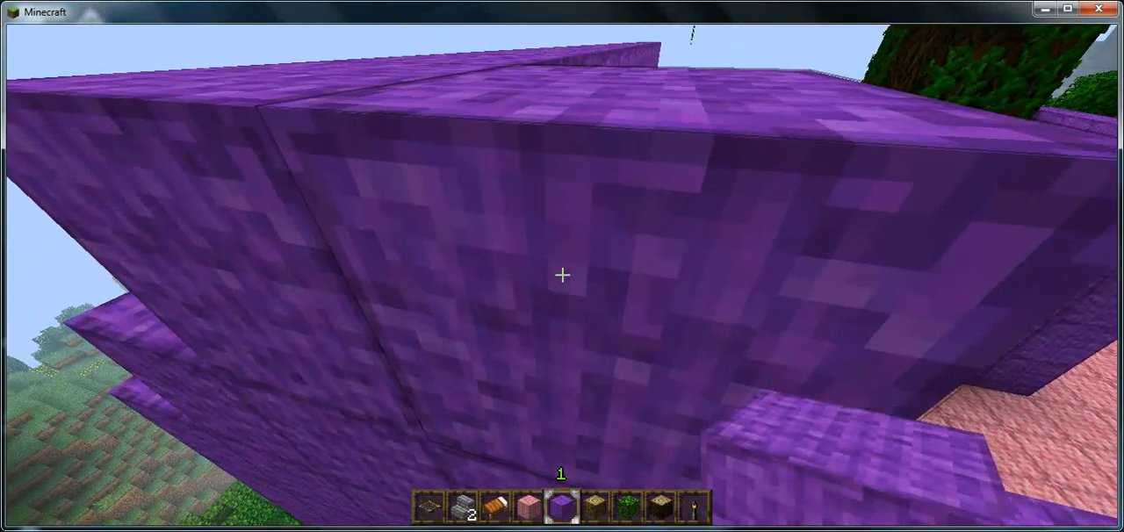
key(Escape)
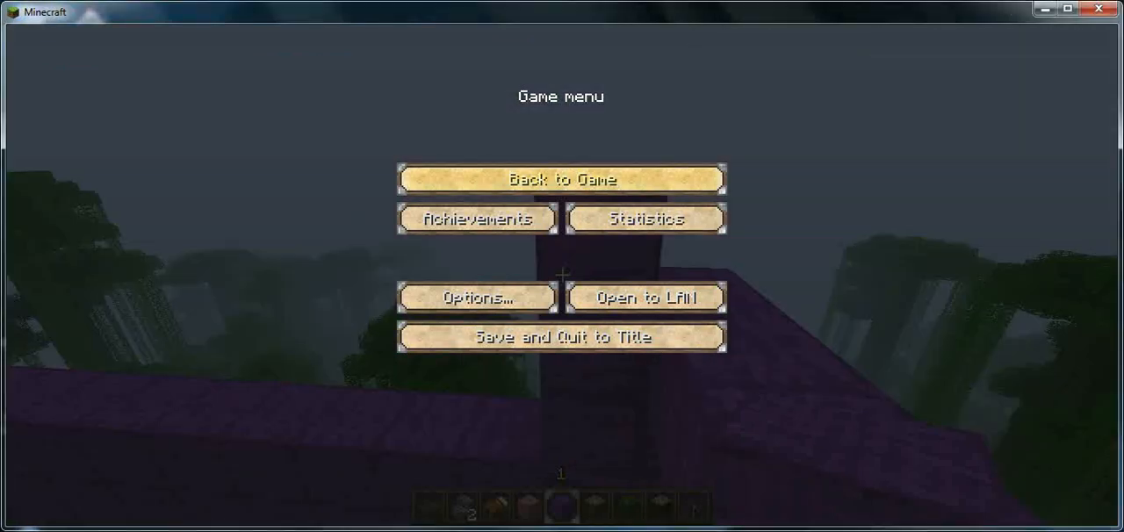
click(559, 179)
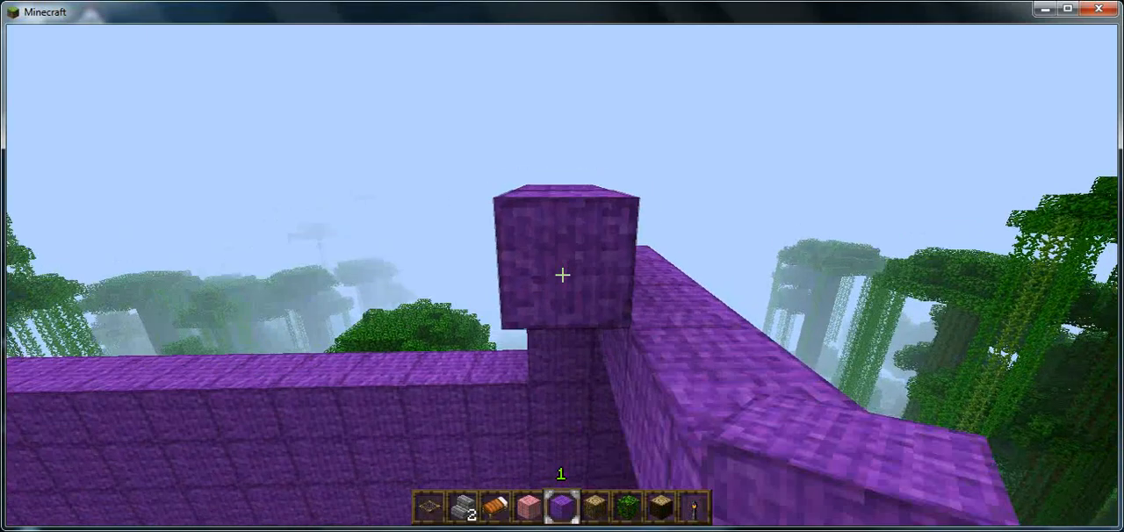
mouse_move(562, 275)
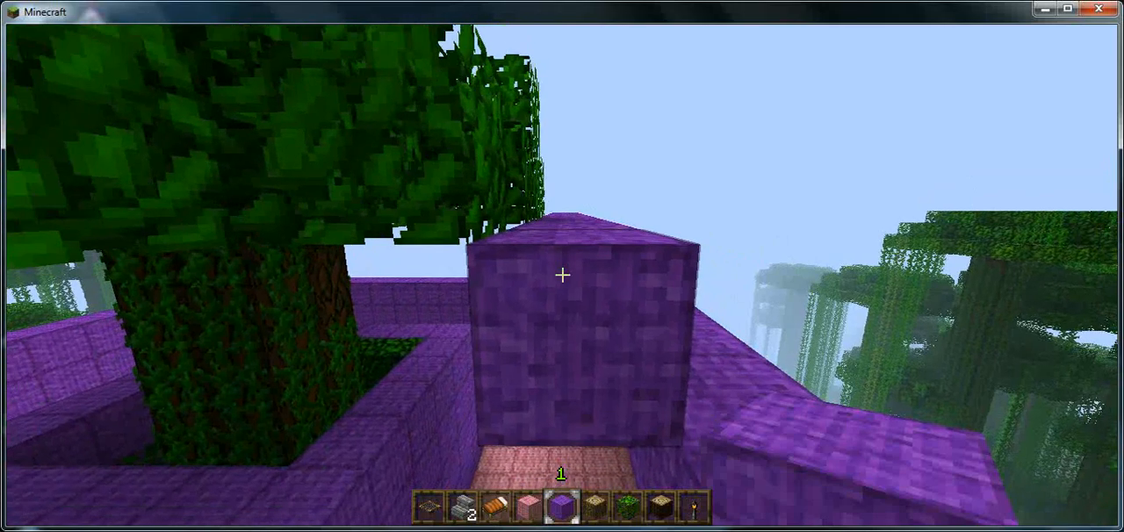
mouse_move(562, 275)
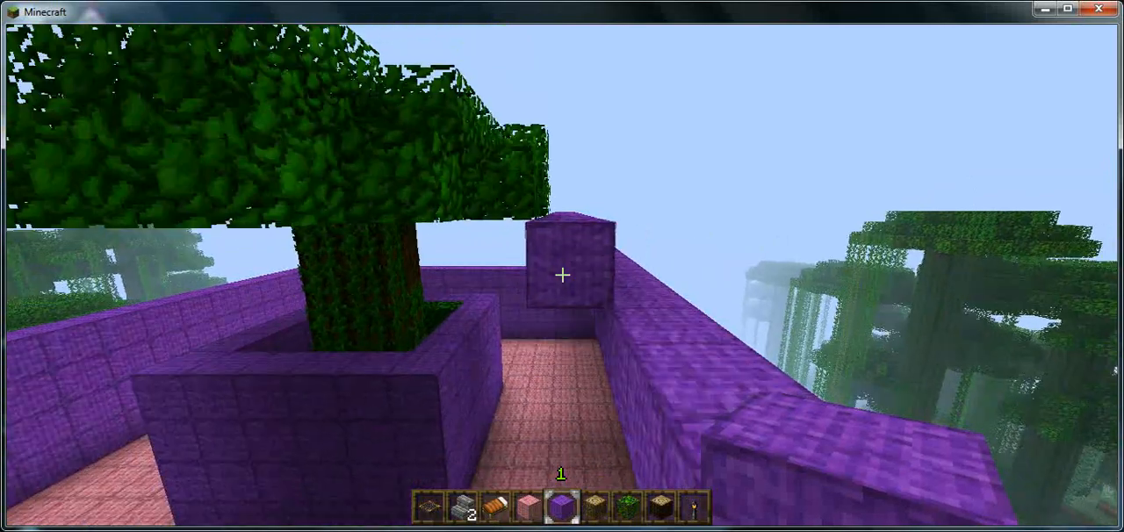
mouse_move(562, 275)
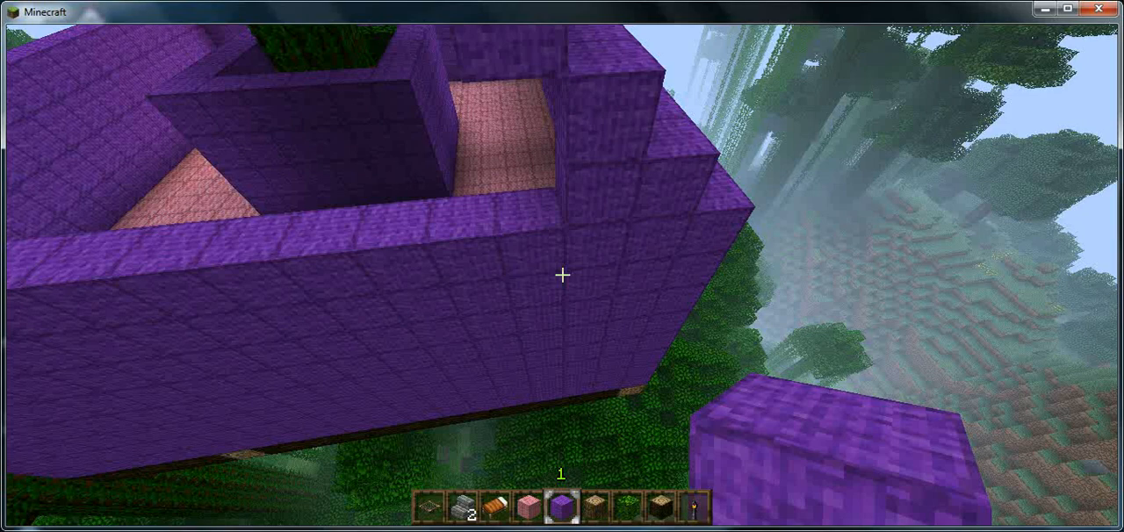
mouse_move(562, 275)
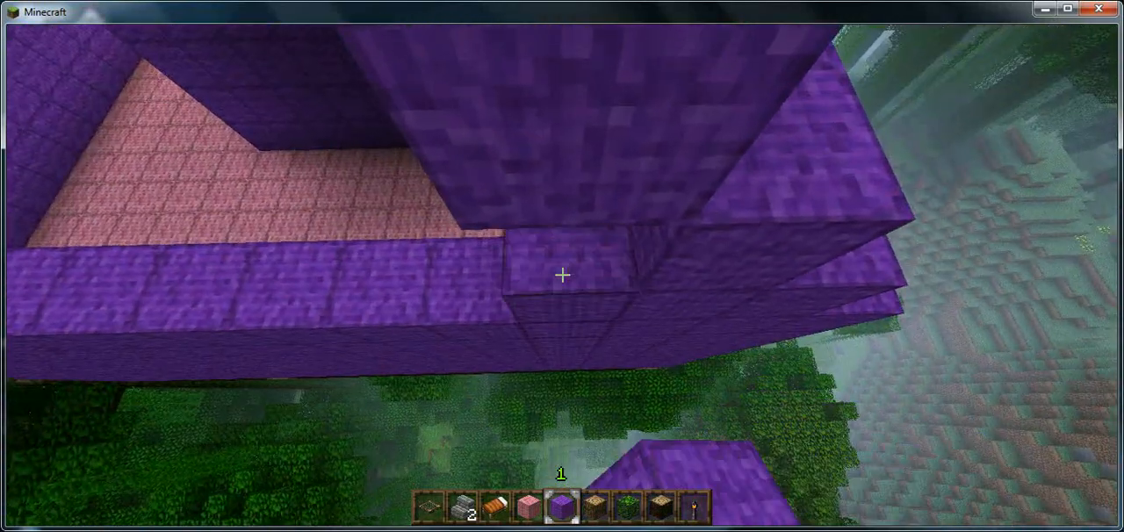
mouse_move(562, 275)
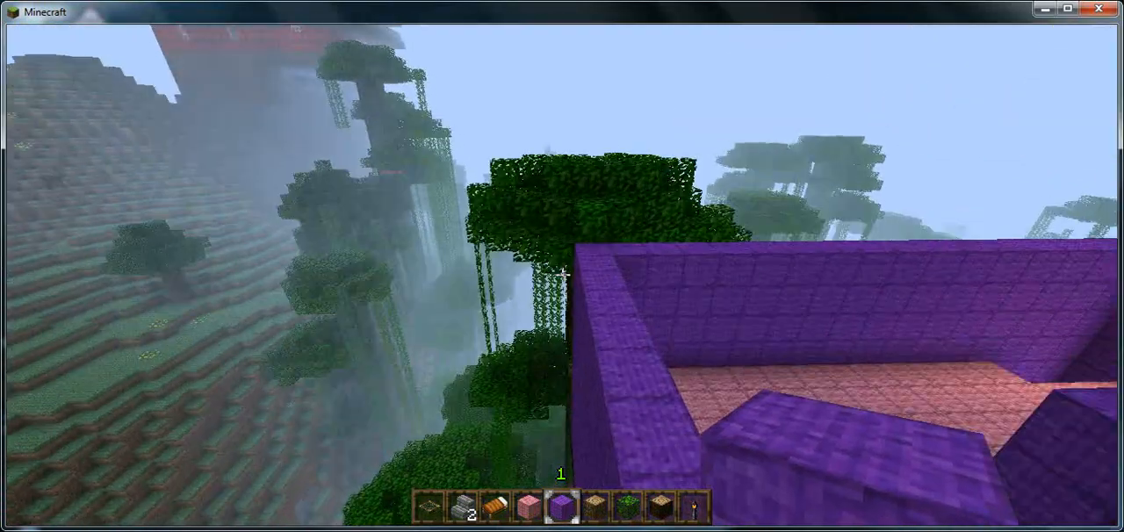
mouse_move(562, 274)
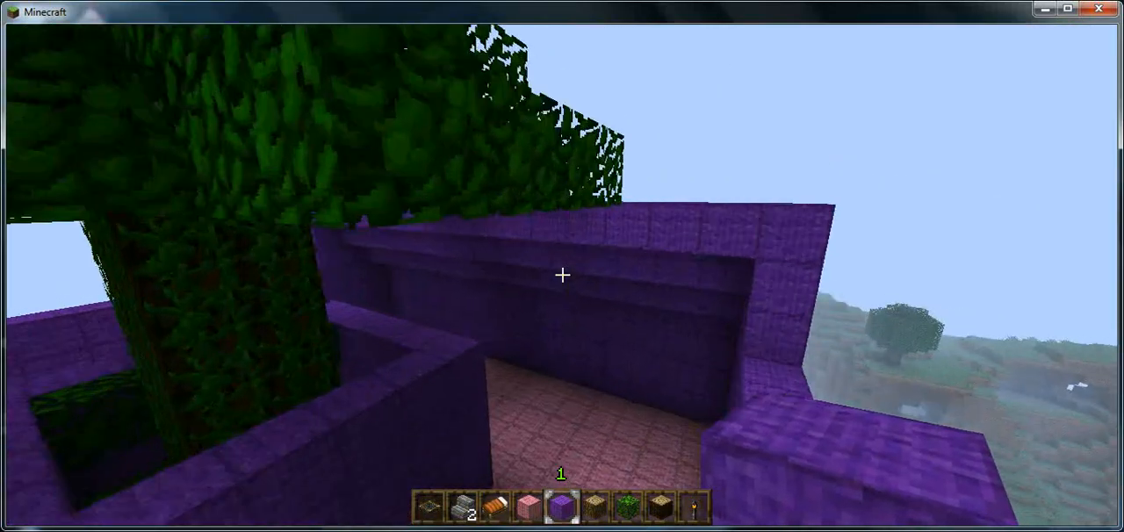
mouse_move(562, 275)
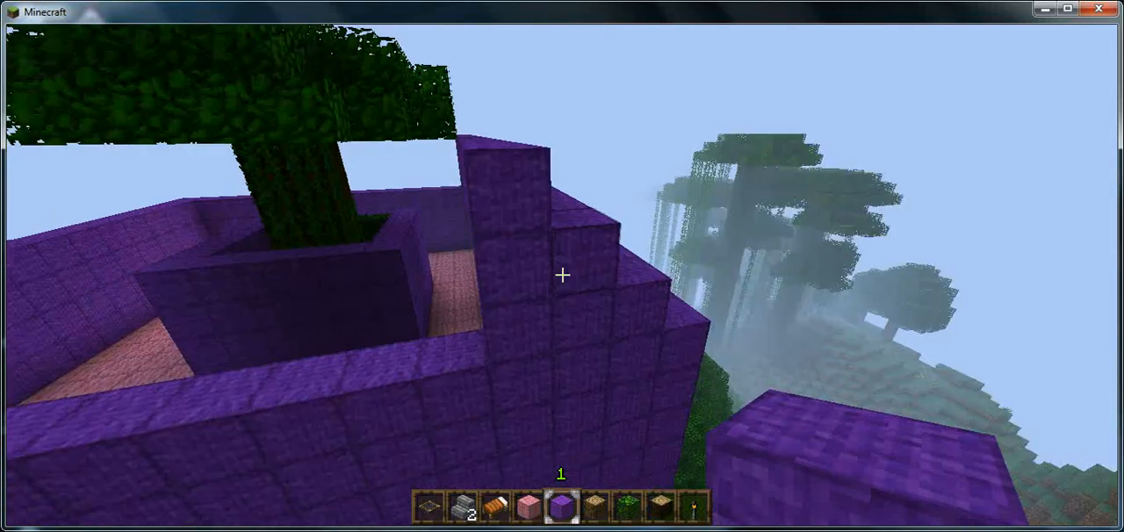
mouse_move(562, 275)
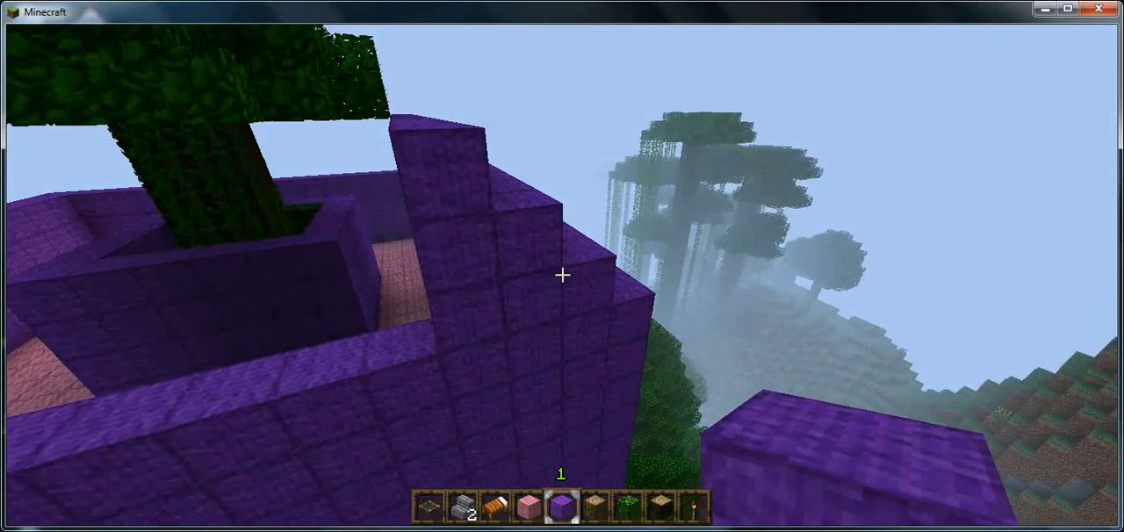
mouse_move(562, 276)
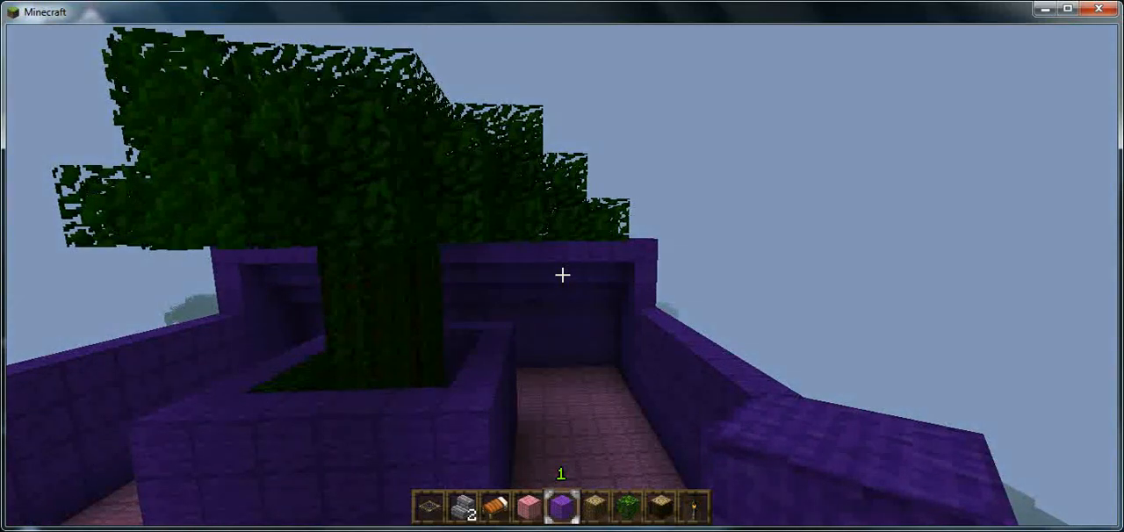
mouse_move(562, 275)
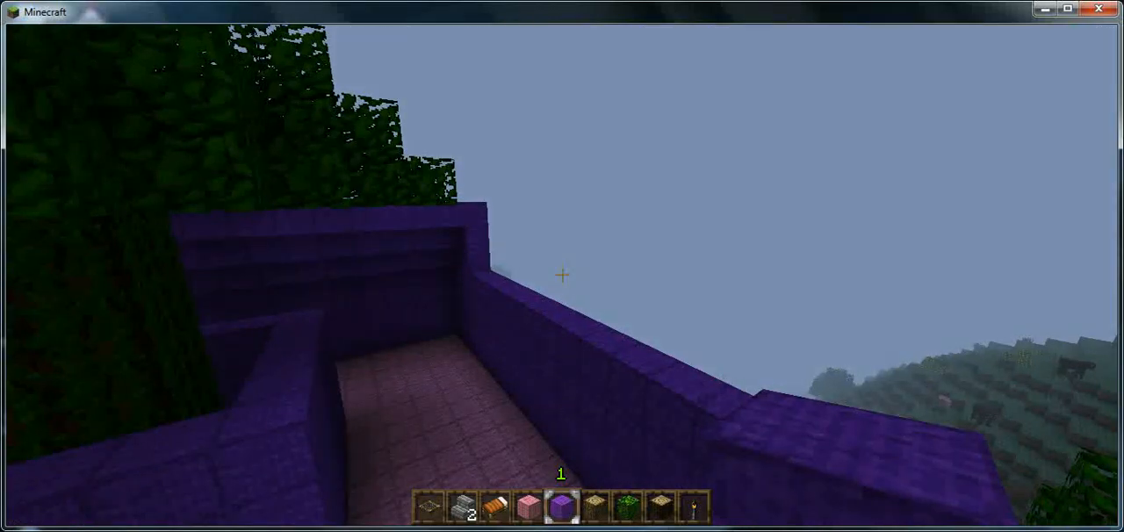
key(Escape)
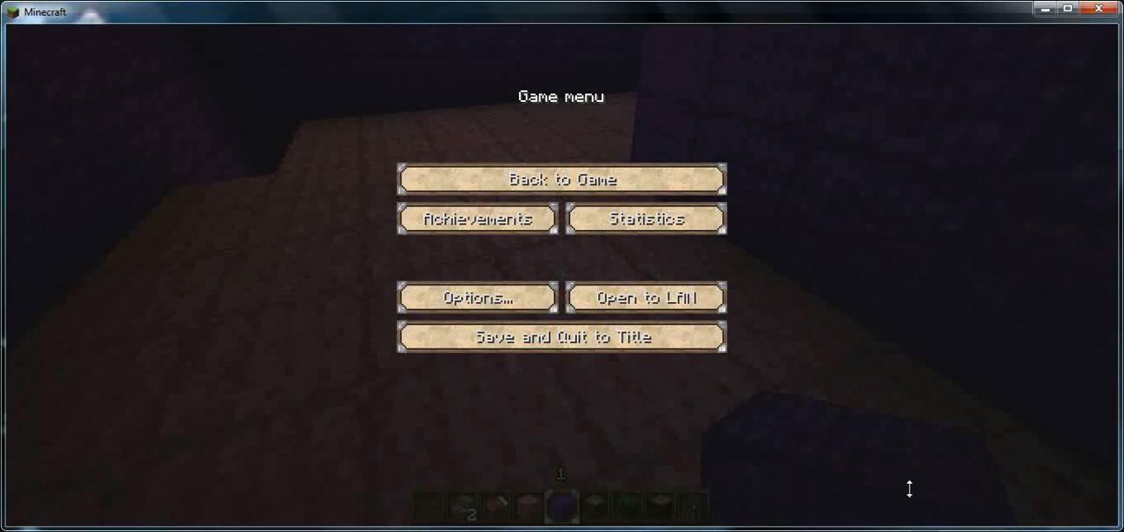
mouse_move(561, 180)
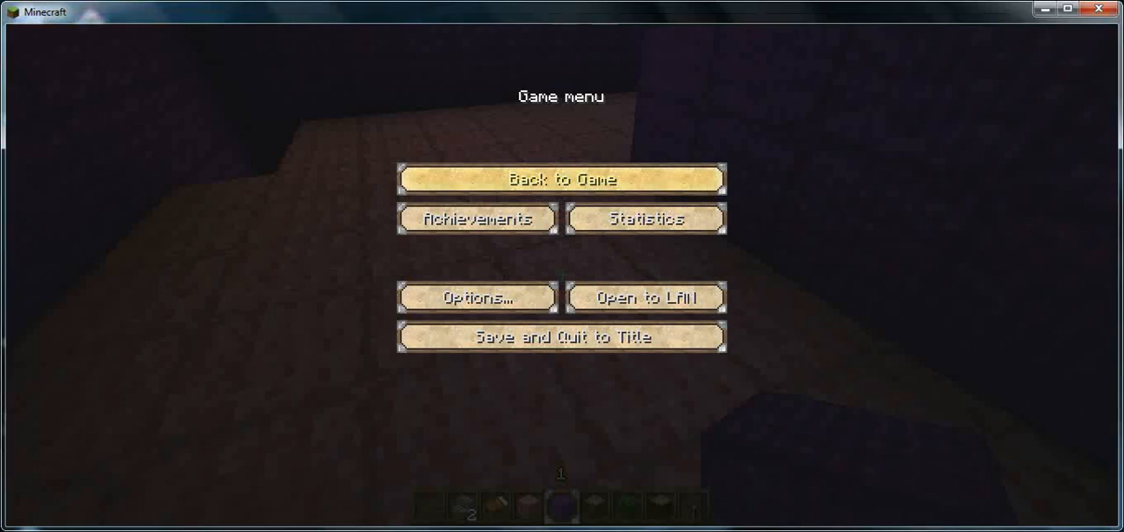
click(561, 179)
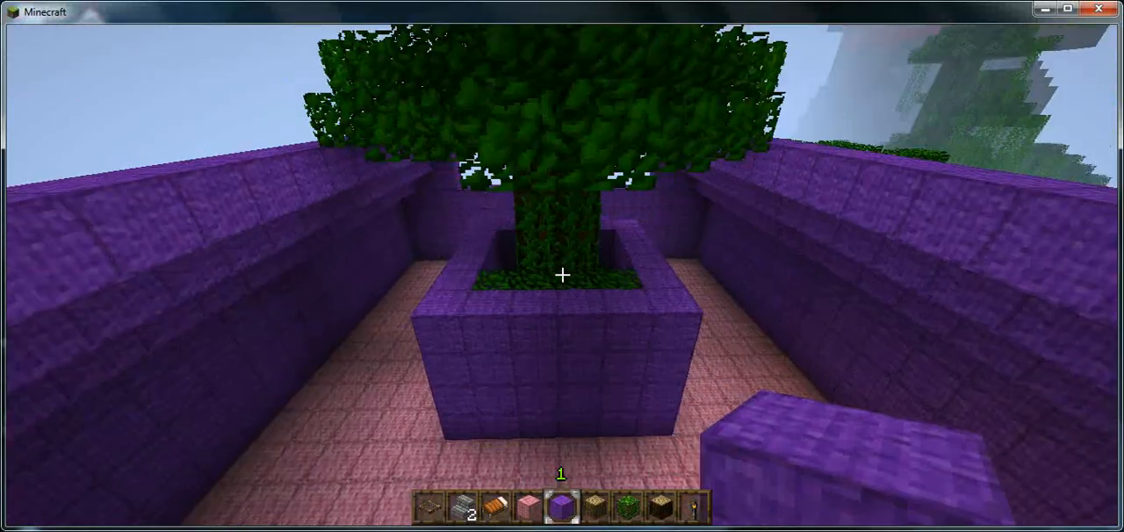
mouse_move(561, 275)
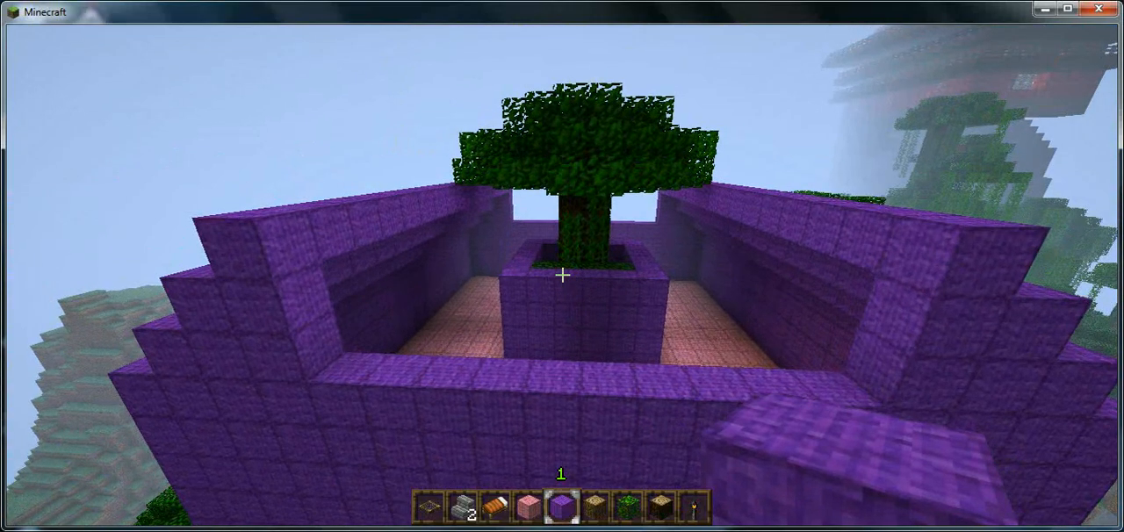
mouse_move(562, 275)
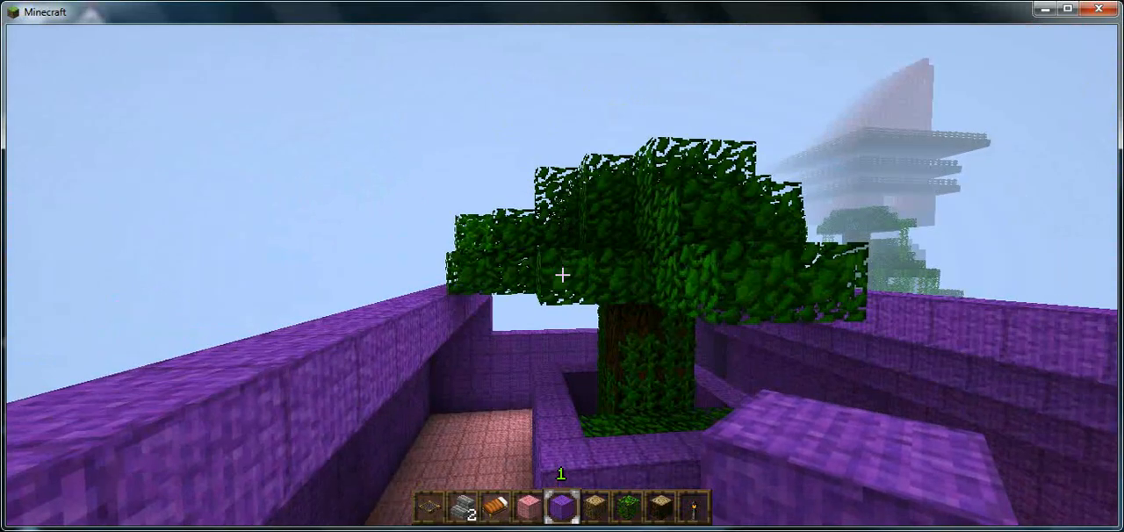
mouse_move(562, 275)
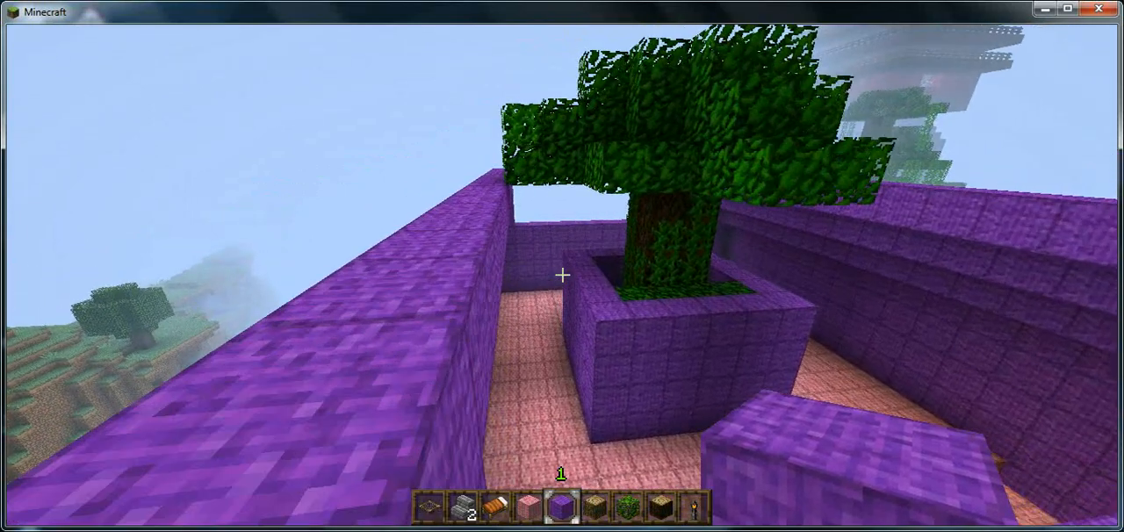
mouse_move(562, 275)
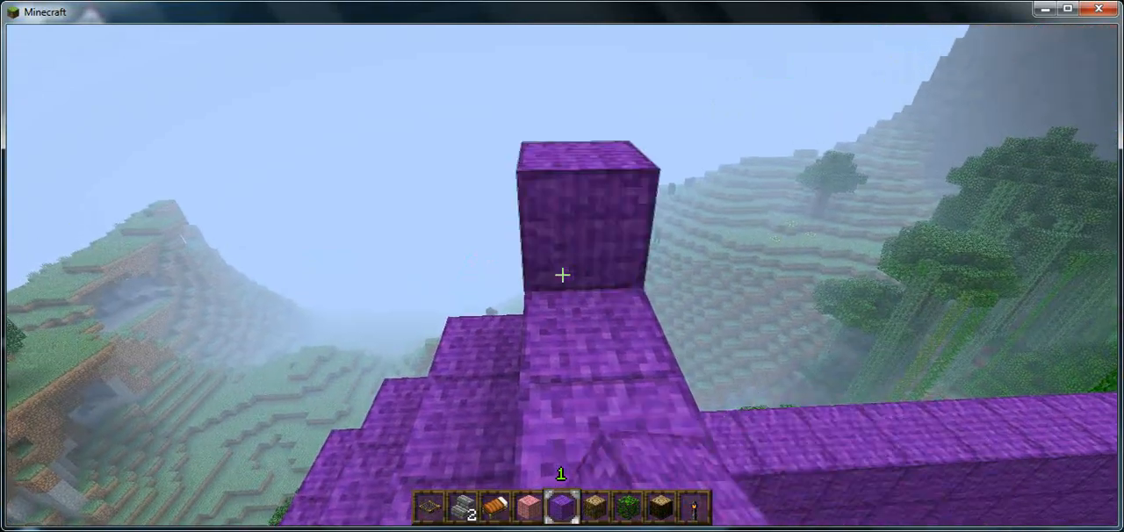
mouse_move(562, 275)
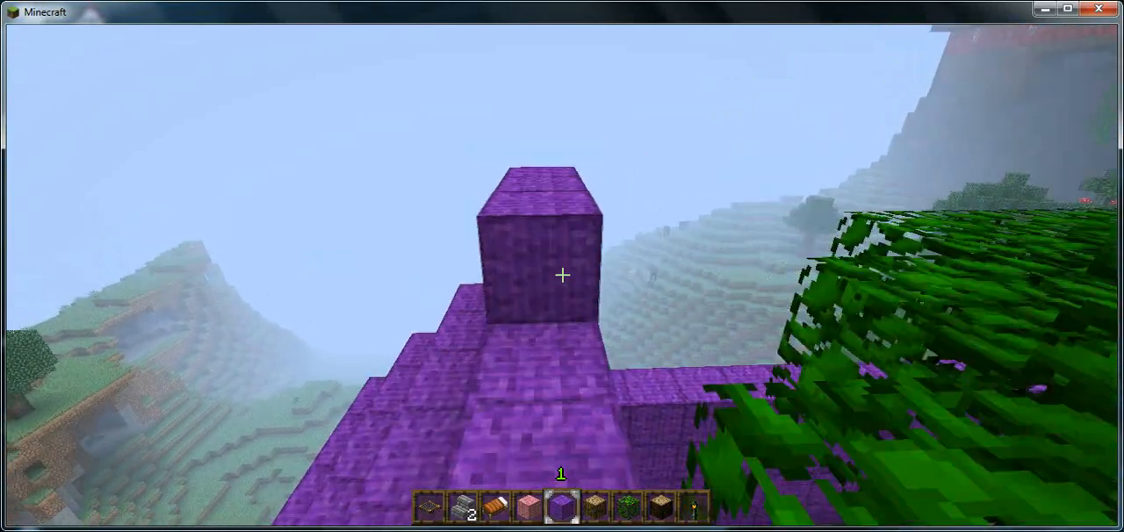
mouse_move(562, 275)
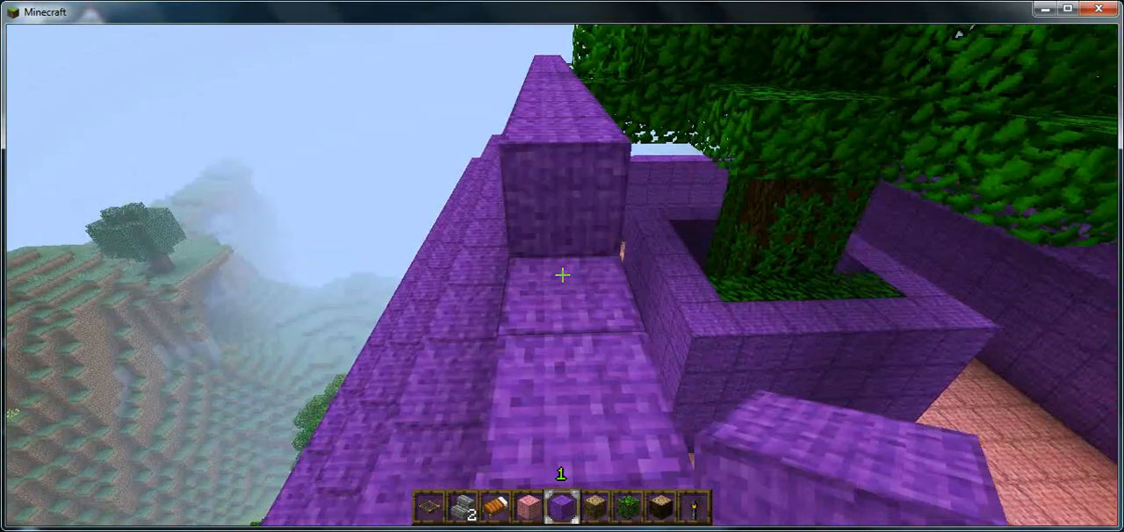
mouse_move(561, 275)
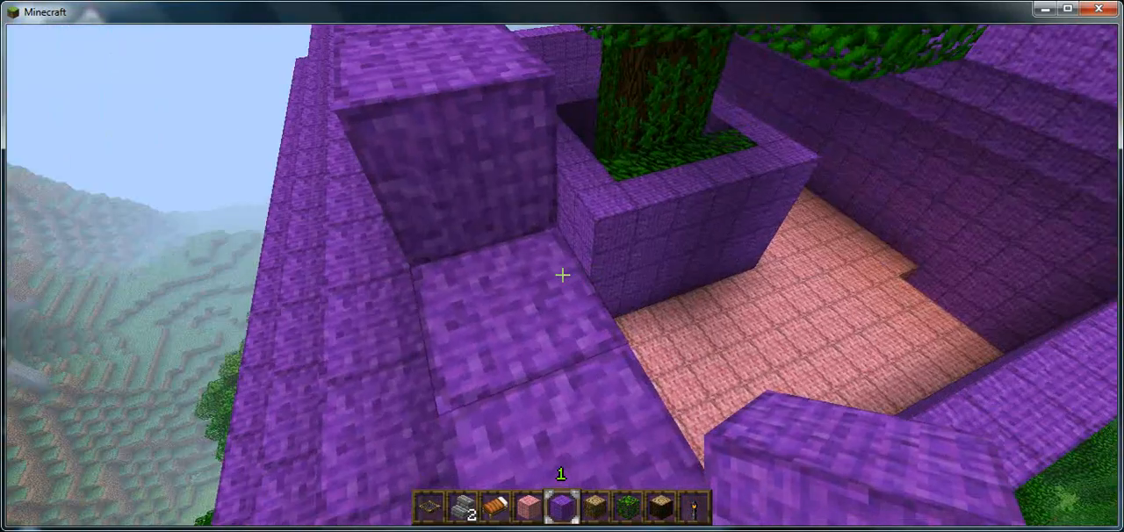
mouse_move(561, 263)
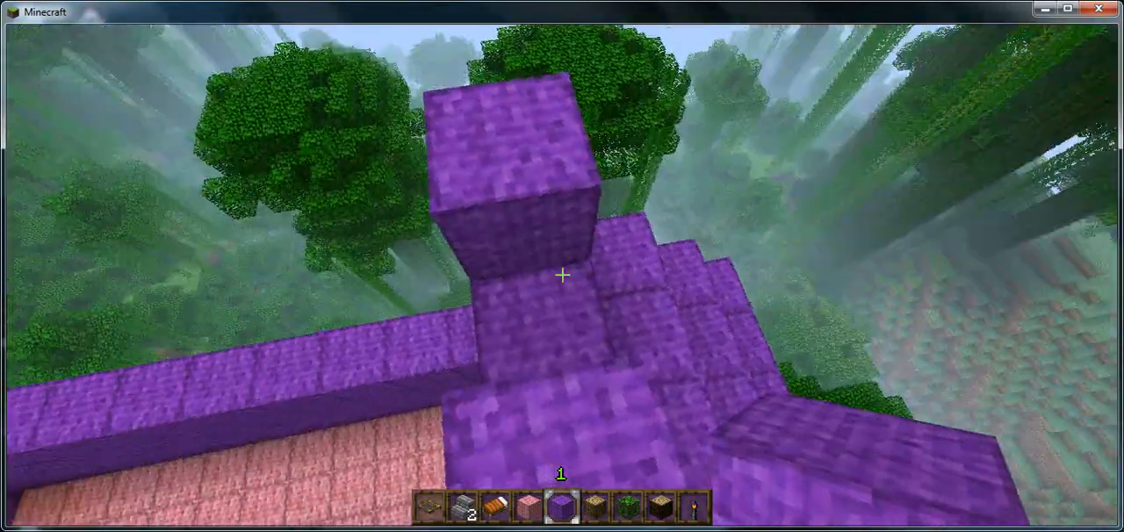
mouse_move(562, 274)
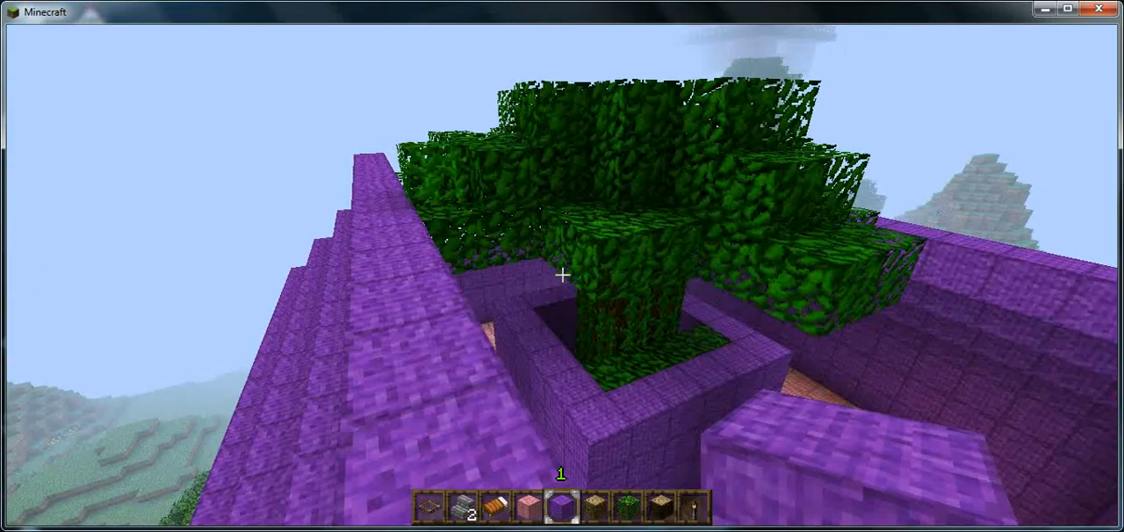
Pause to the game menu after raising the stepped purple wool gables.
key(Escape)
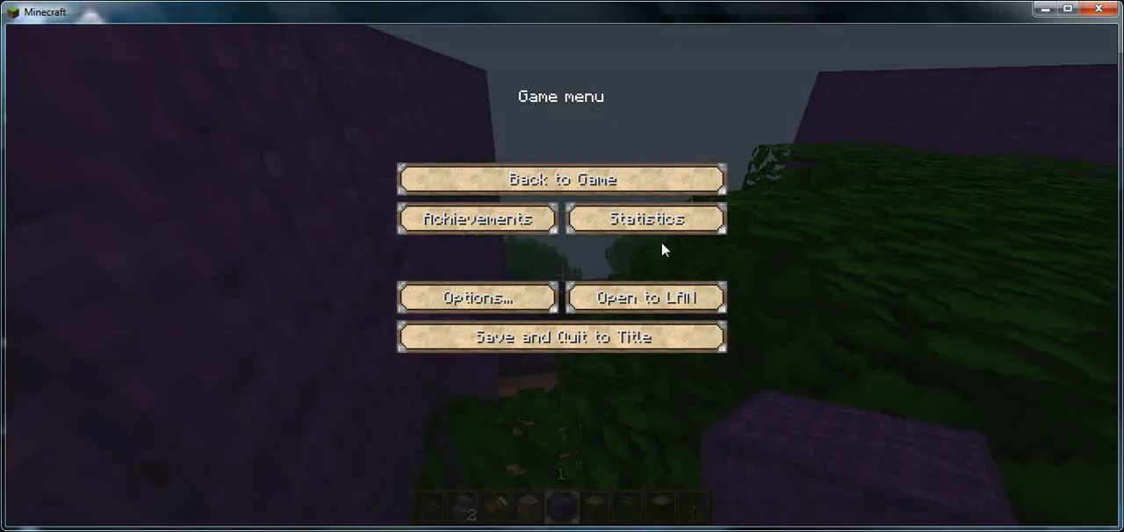
Resume play to inspect the raised gable walls and tree planter.
click(560, 179)
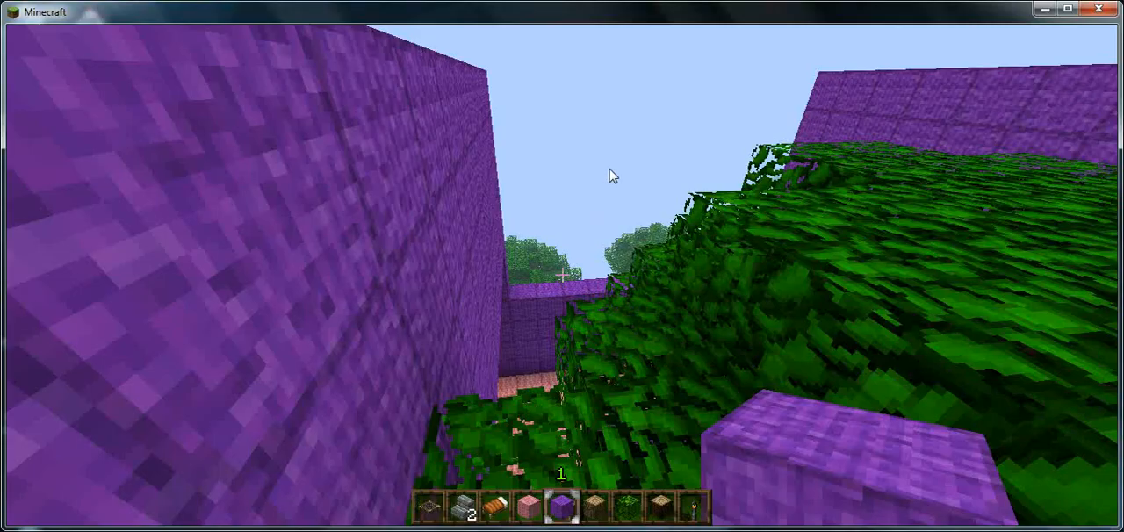
mouse_move(612, 174)
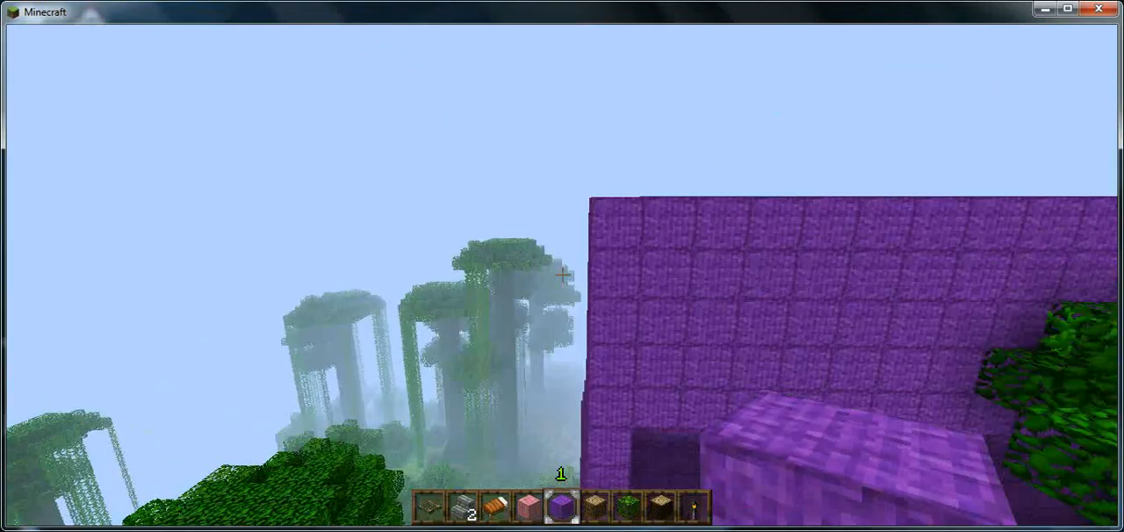
mouse_move(562, 275)
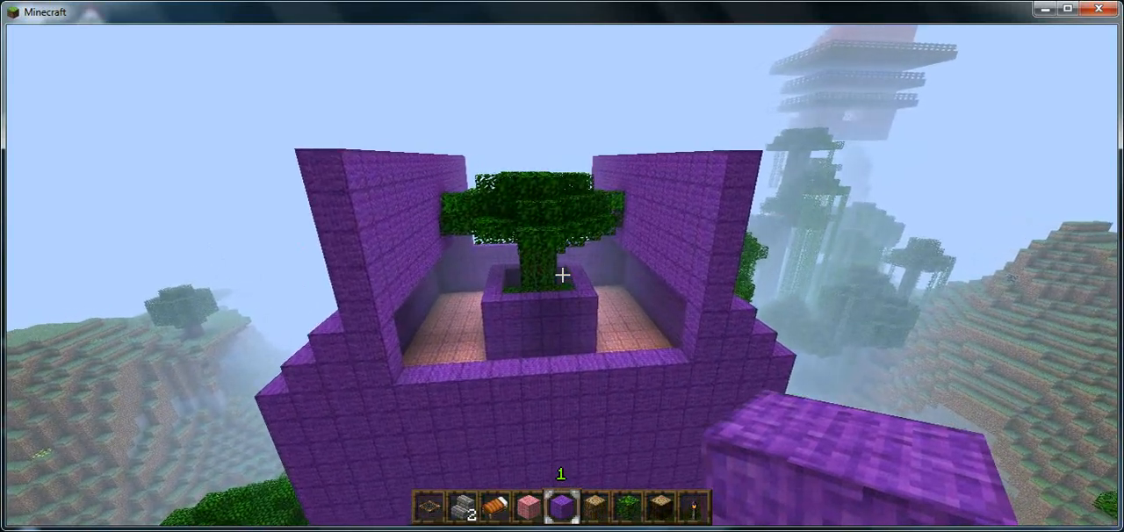
mouse_move(562, 275)
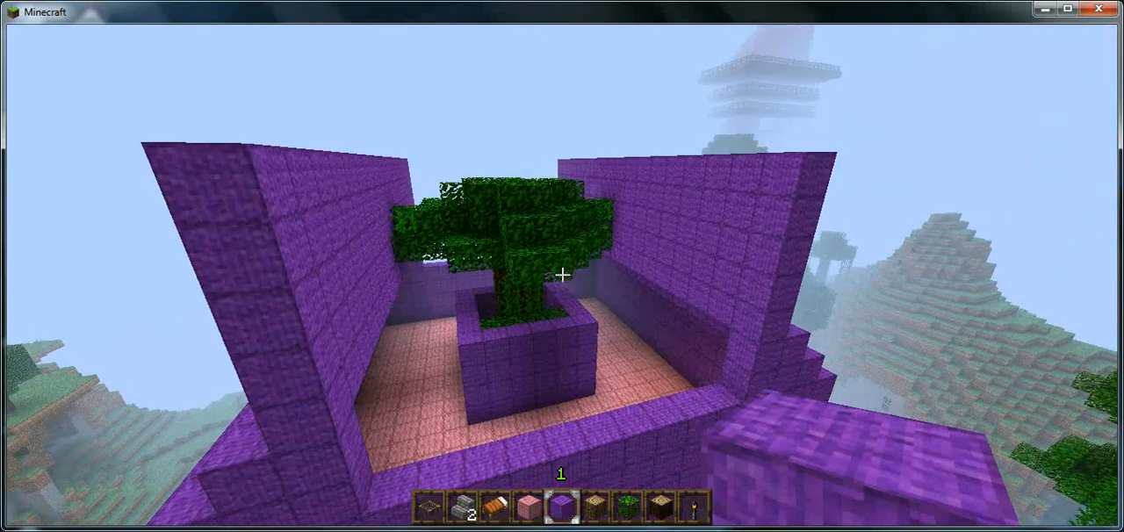
mouse_move(562, 263)
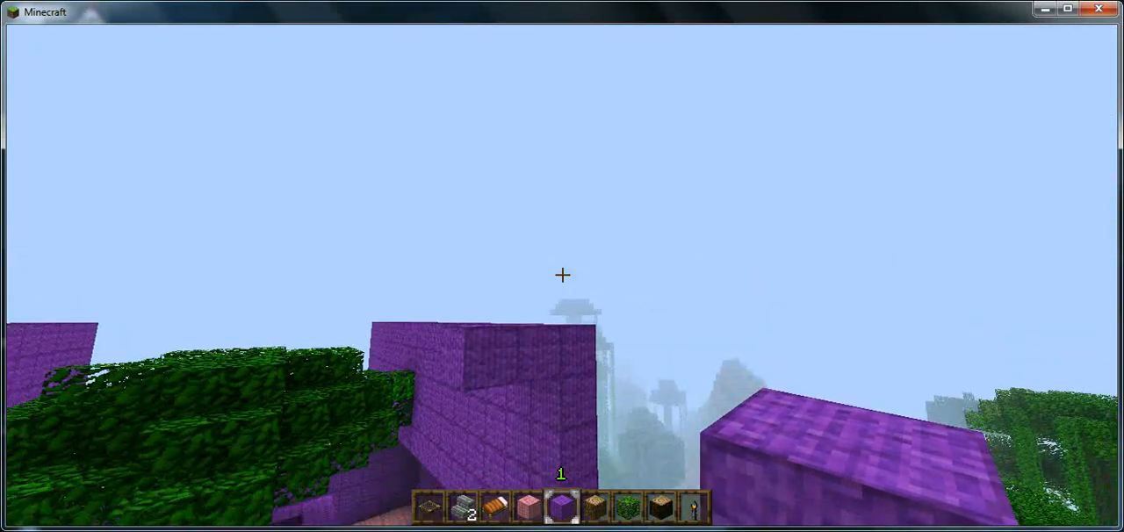
mouse_move(561, 275)
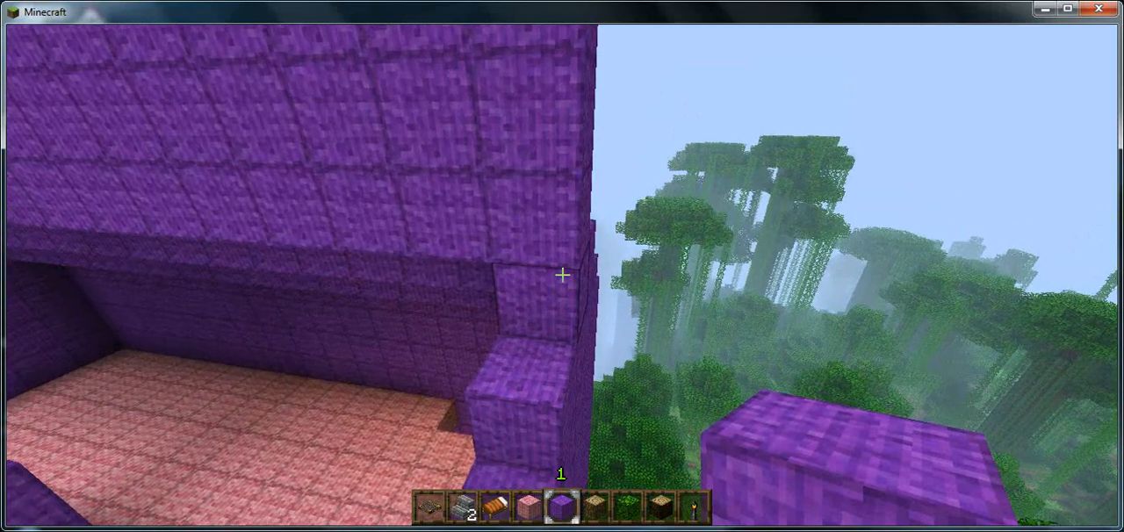
mouse_move(562, 274)
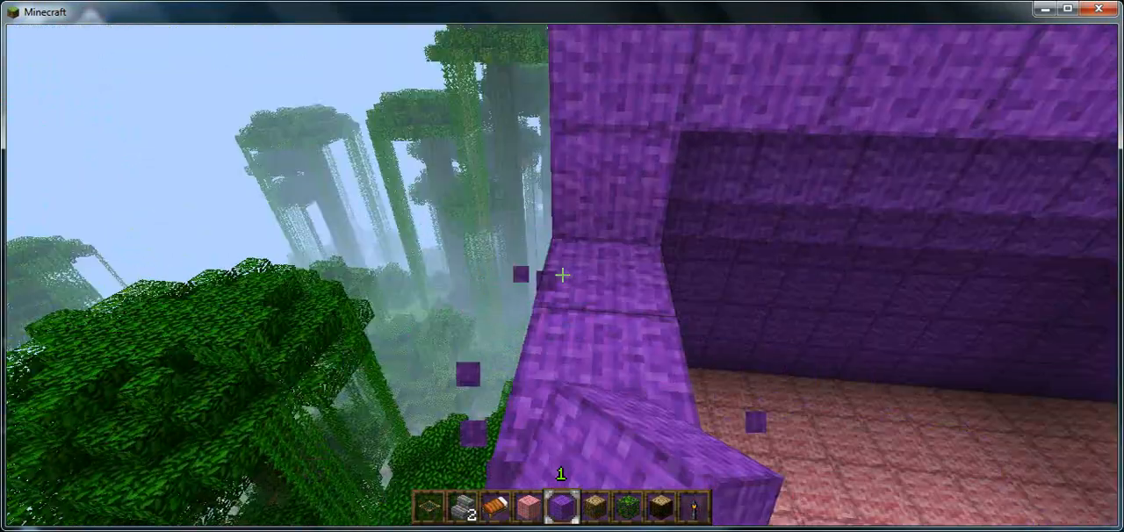
mouse_move(562, 275)
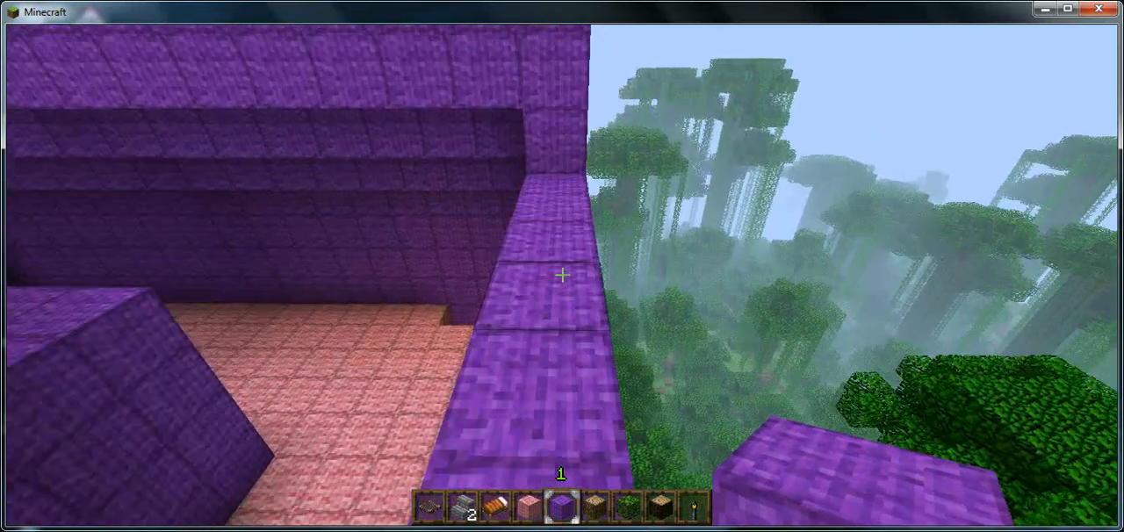
mouse_move(562, 274)
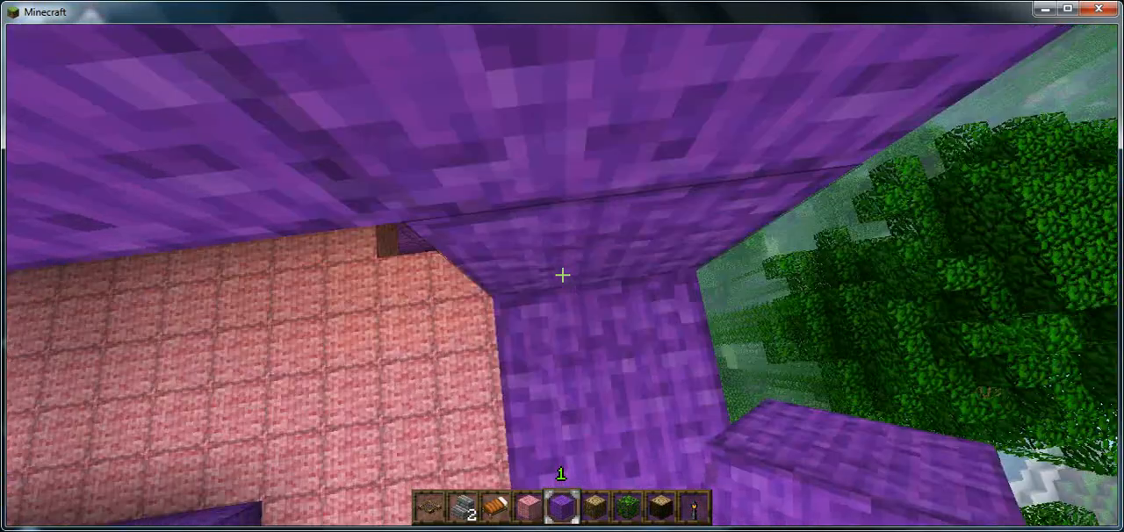
mouse_move(562, 274)
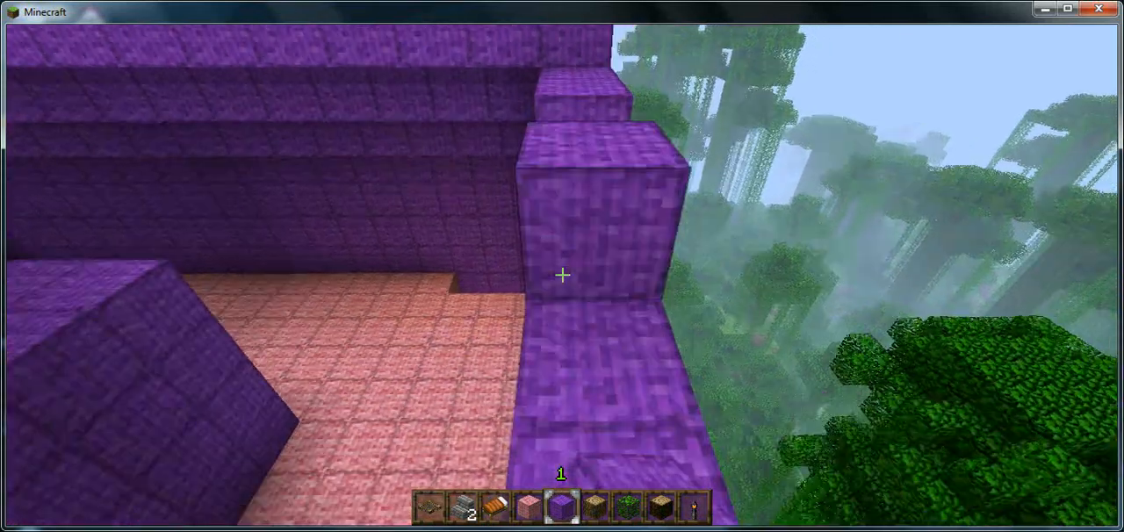
mouse_move(562, 274)
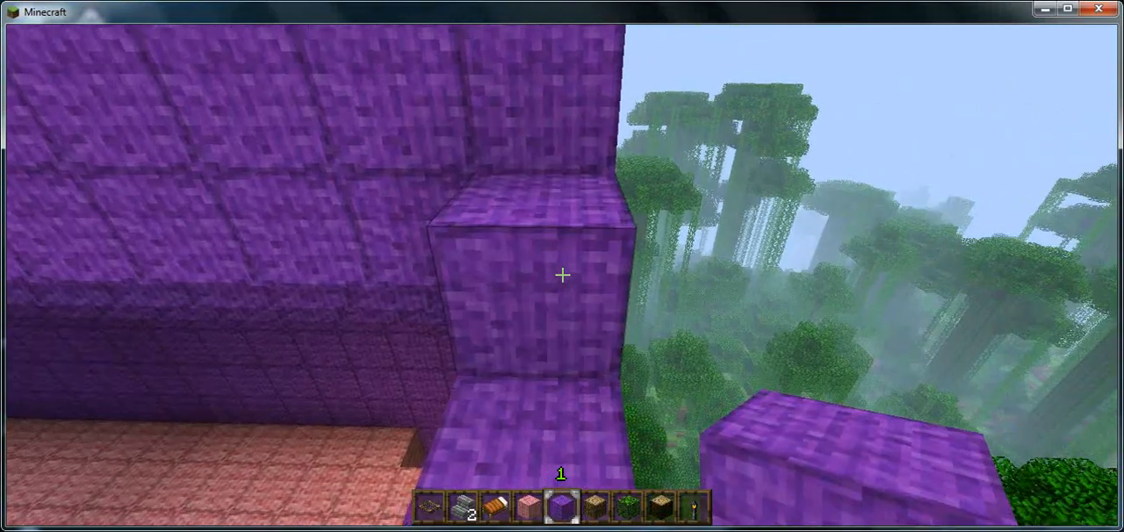
mouse_move(561, 274)
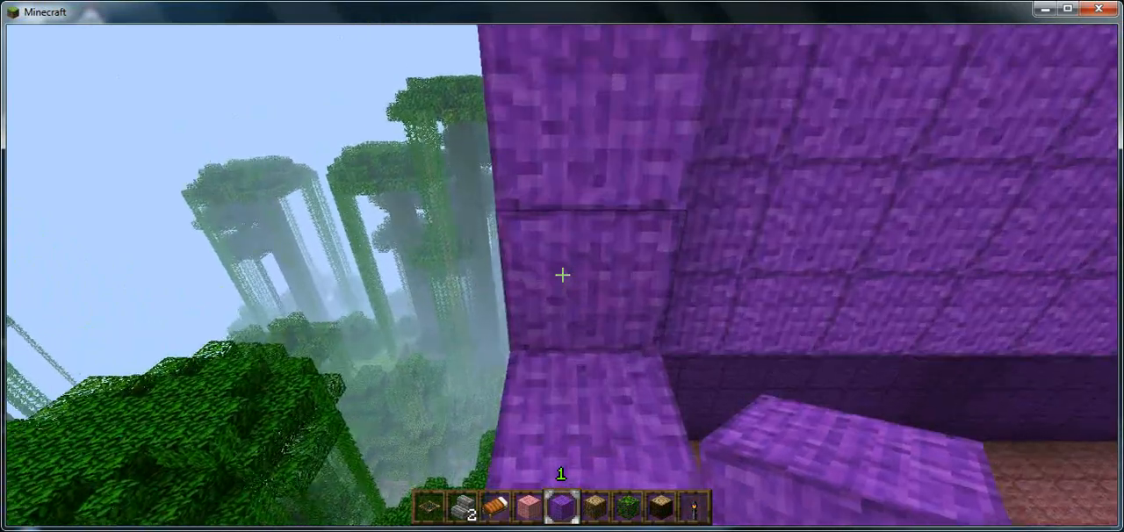
mouse_move(562, 275)
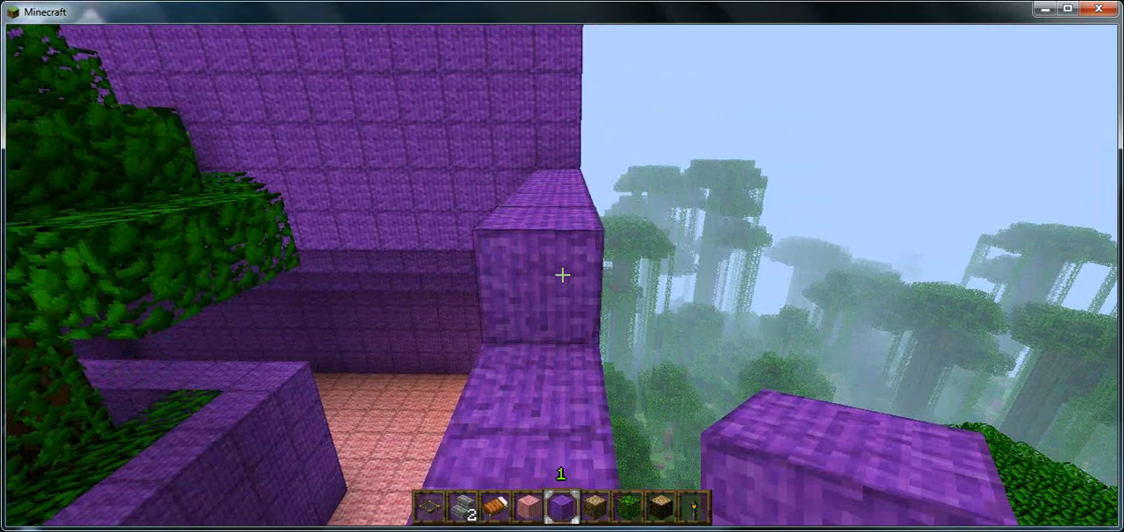
mouse_move(562, 274)
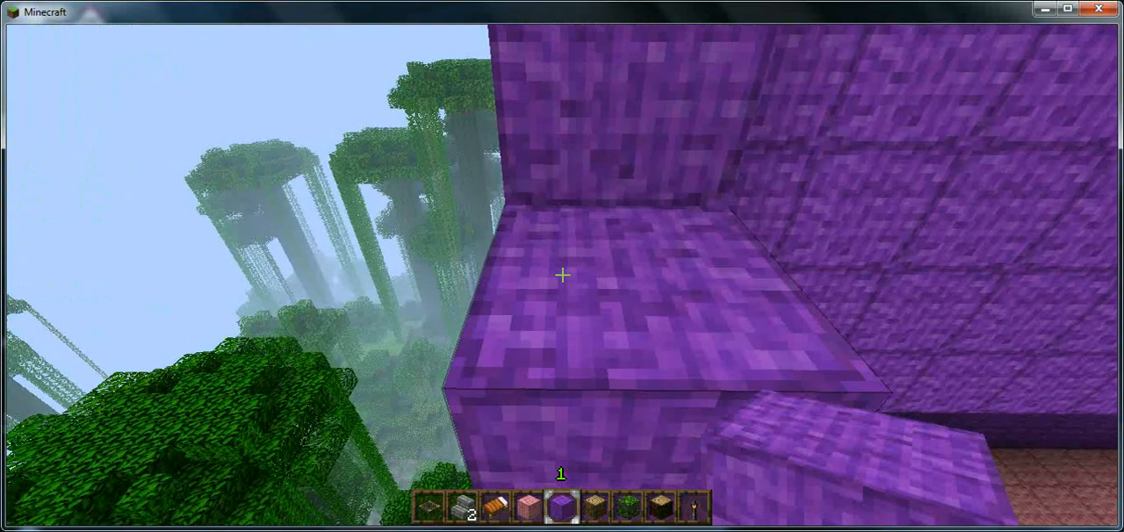
mouse_move(562, 275)
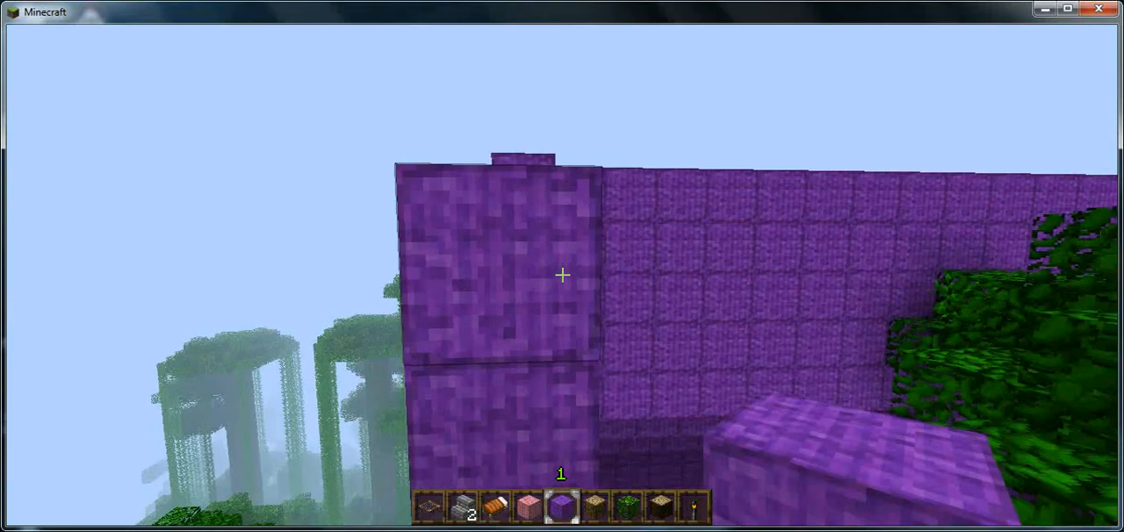
mouse_move(562, 275)
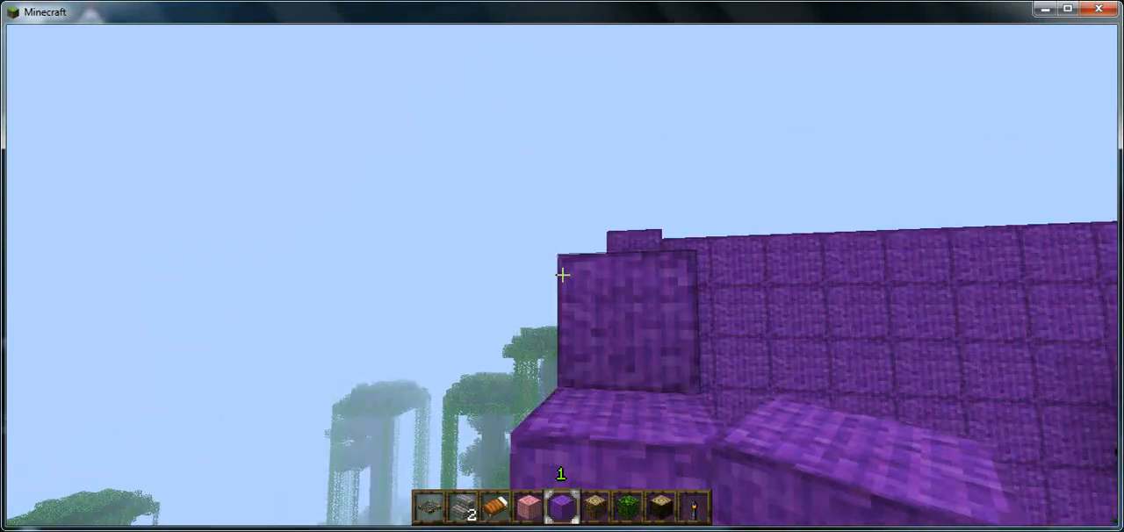
mouse_move(562, 275)
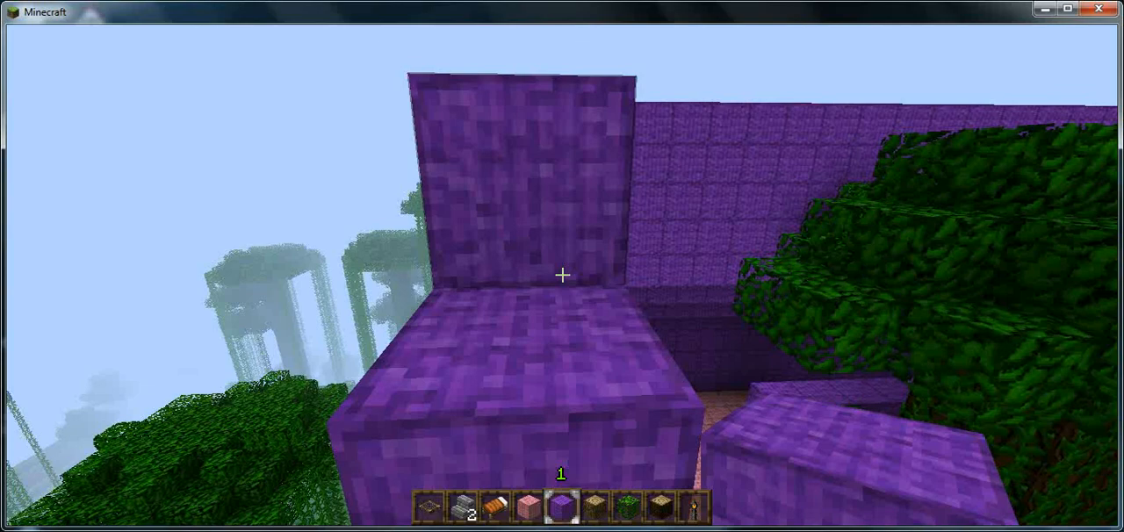
mouse_move(562, 275)
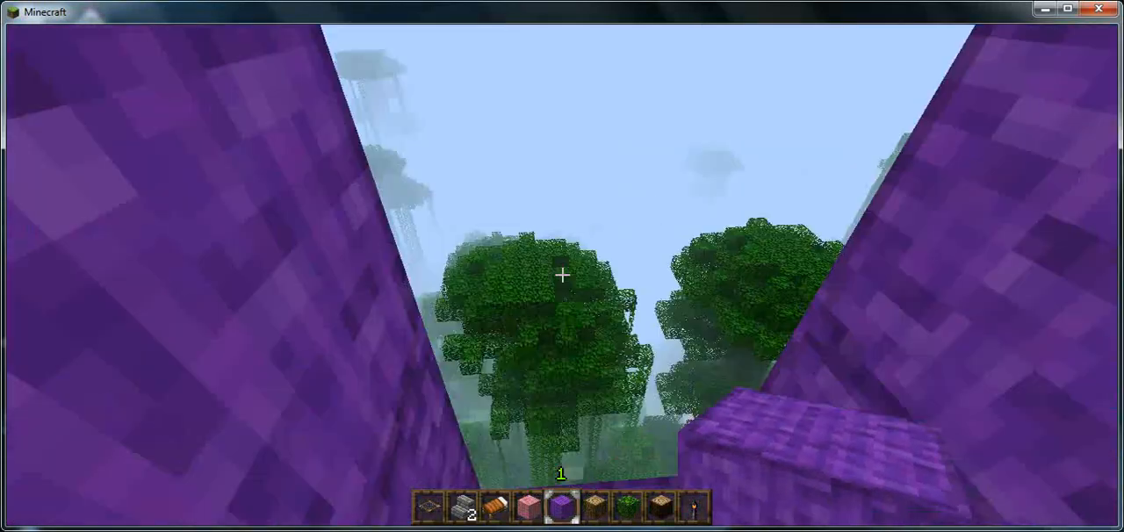
mouse_move(562, 274)
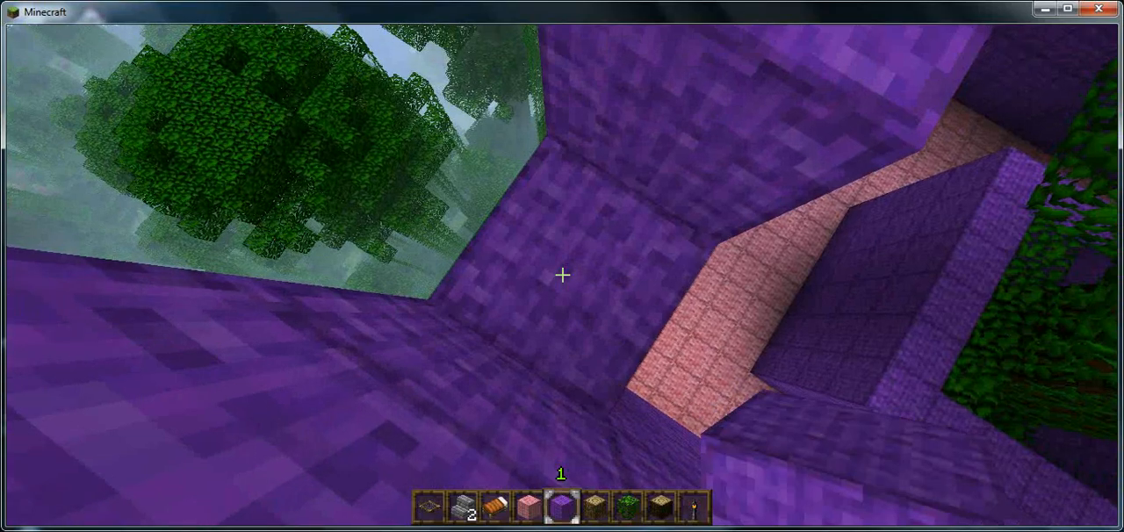
mouse_move(562, 275)
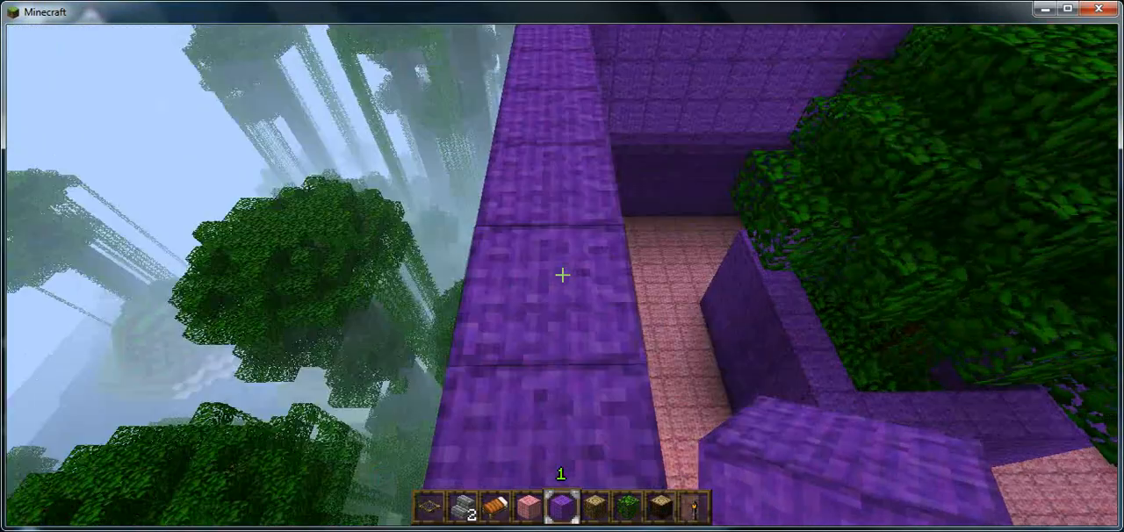
mouse_move(562, 274)
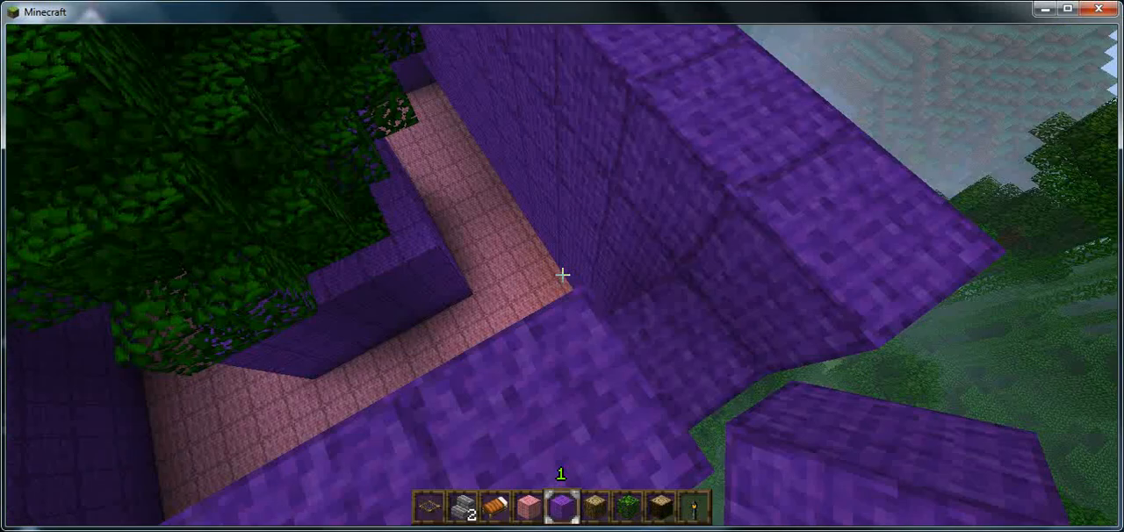
mouse_move(561, 275)
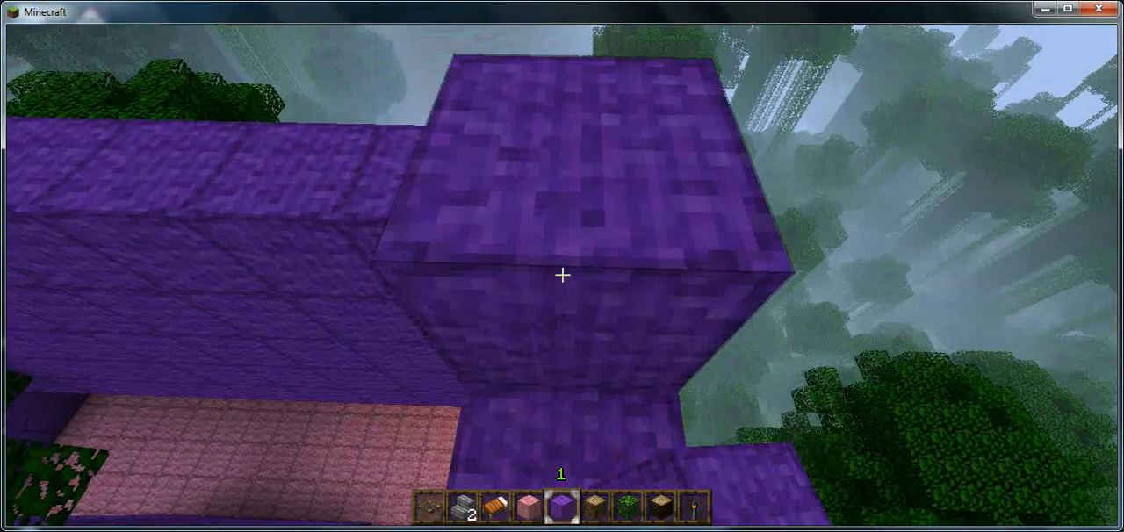
mouse_move(562, 274)
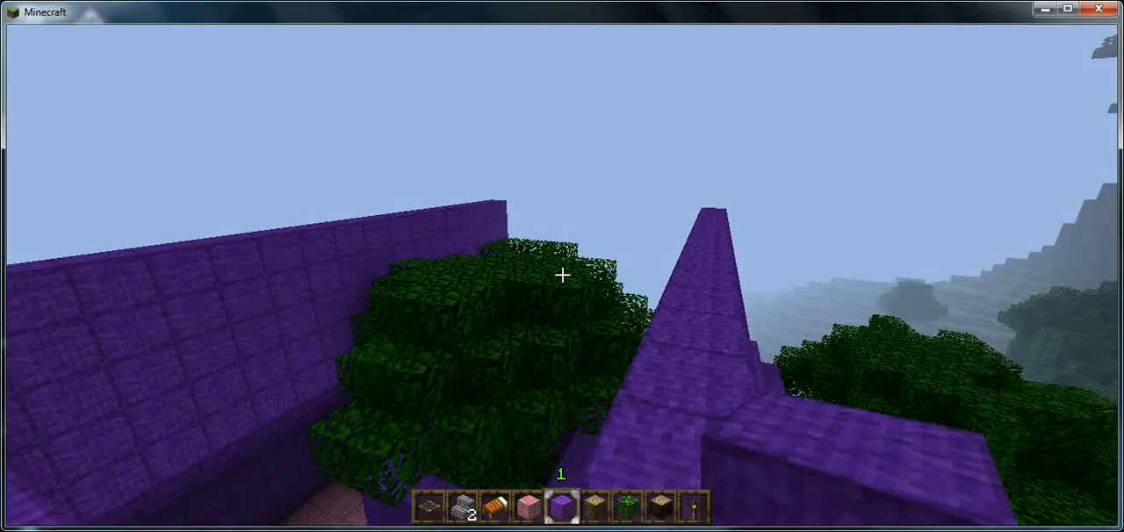
Pause after stacking purple wool corner columns above the roof edge.
key(Escape)
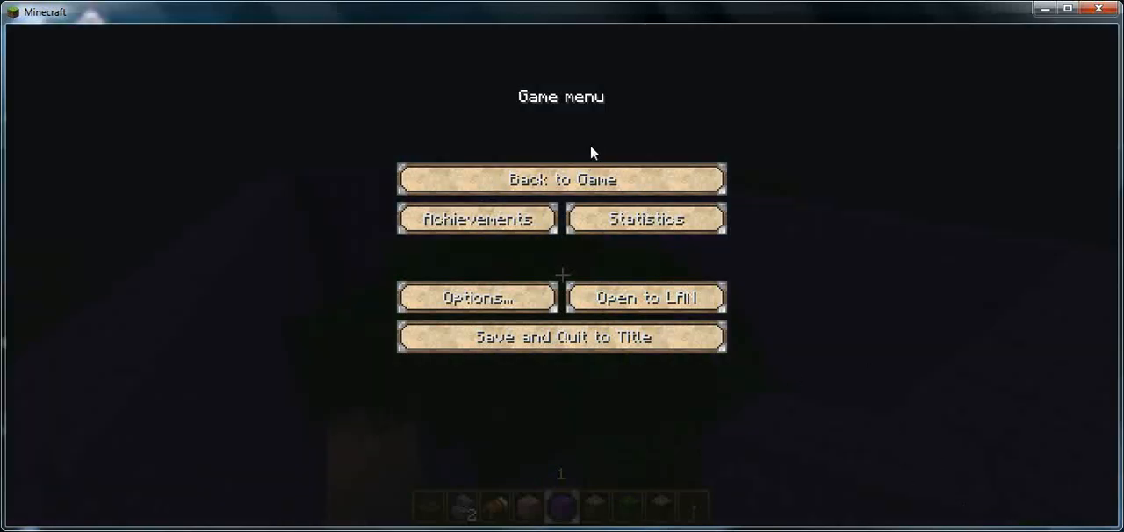
Resume play, back among the night-time purple walls and tree planter.
click(561, 179)
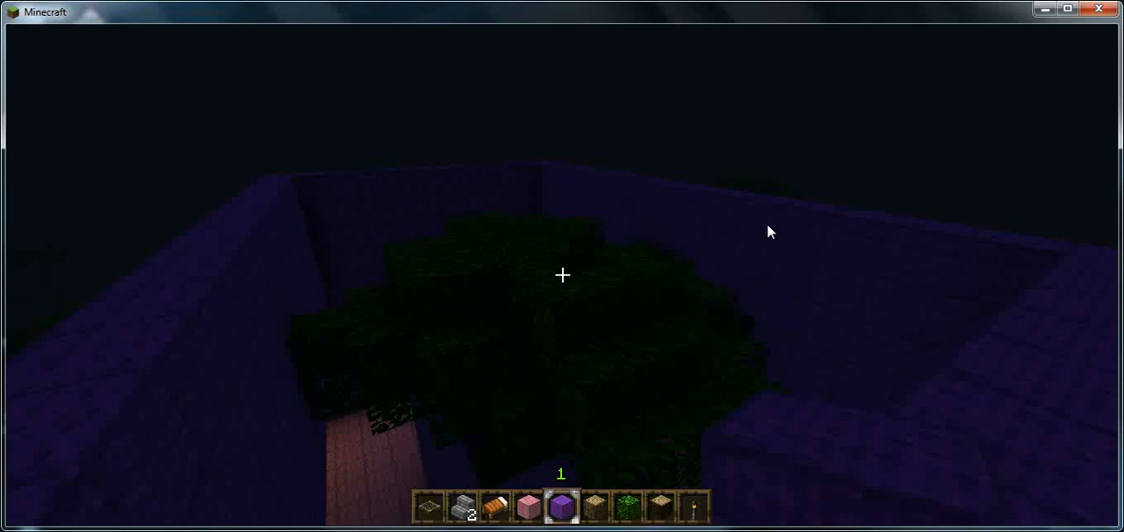